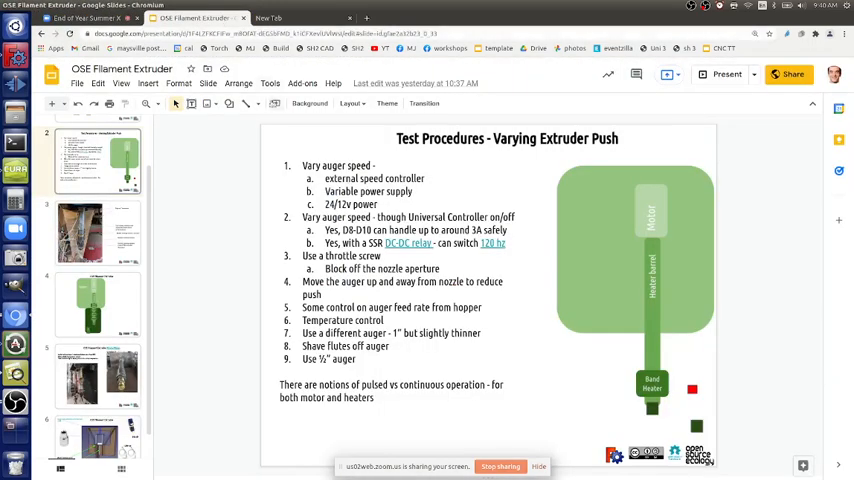
mouse_move(276, 104)
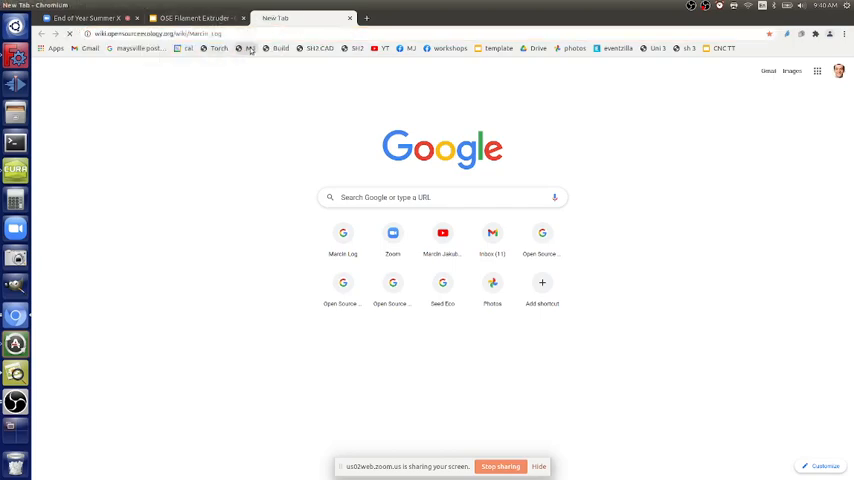
Open the CNC Torch Table v21.08 3D CAD wiki page and its Finalcnctorchassy.fcstd chassis file
click(342, 233)
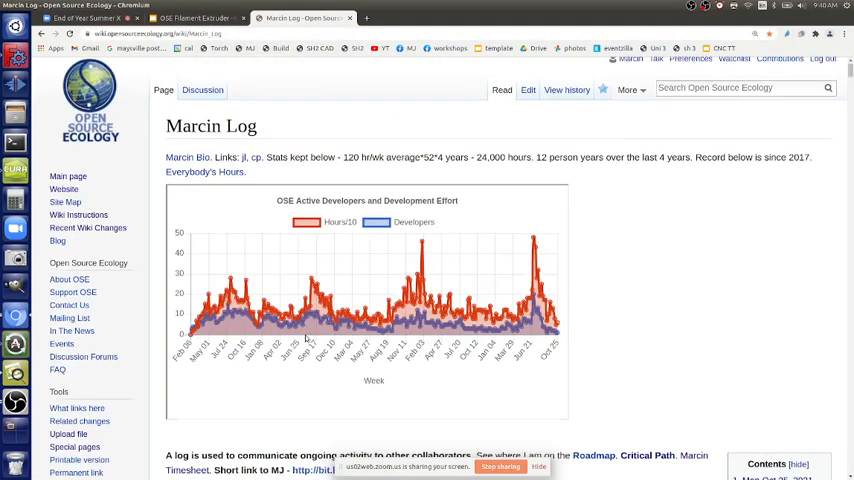
scroll(down, 3)
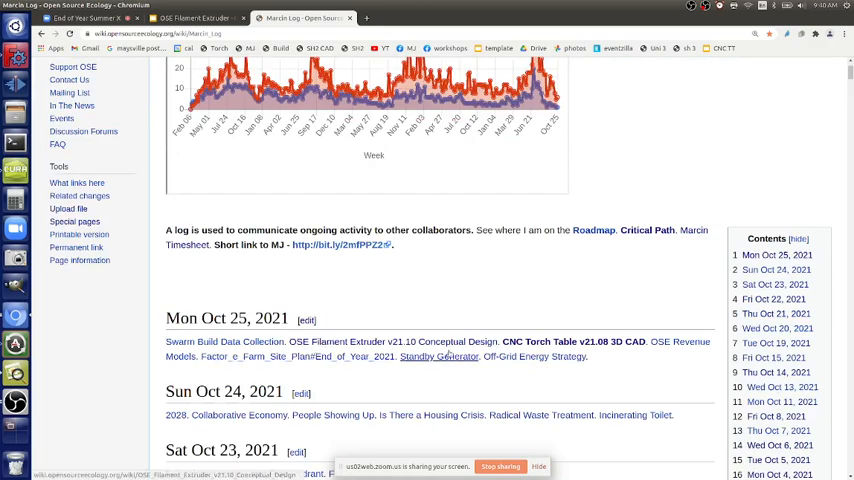
click(573, 341)
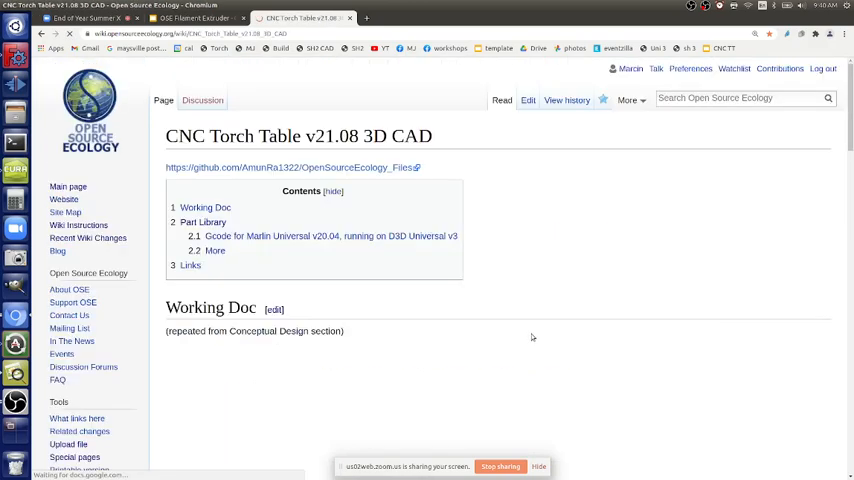
scroll(down, 3)
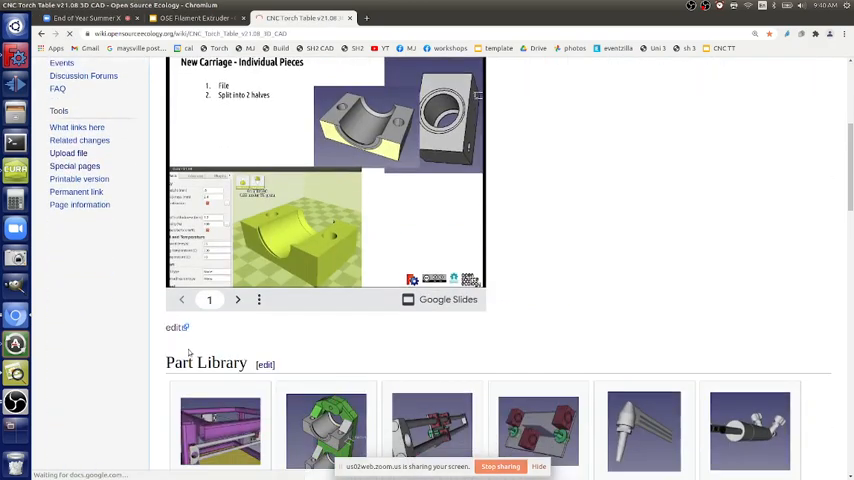
scroll(down, 3)
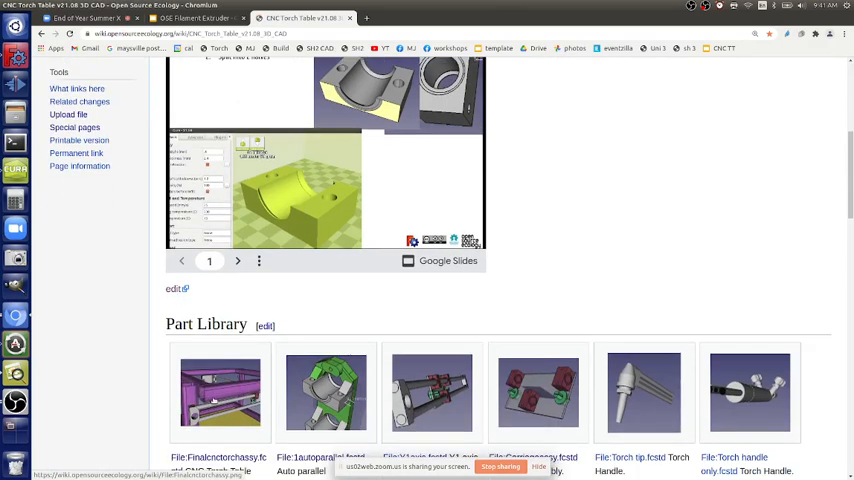
scroll(down, 3)
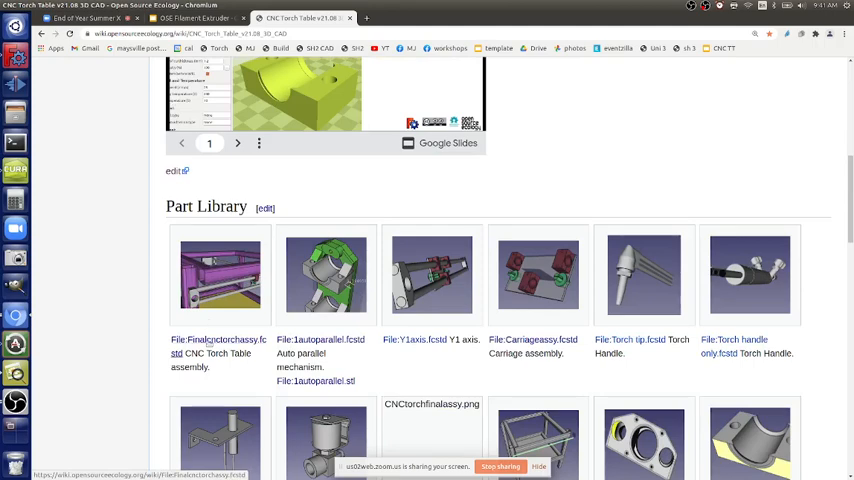
click(179, 352)
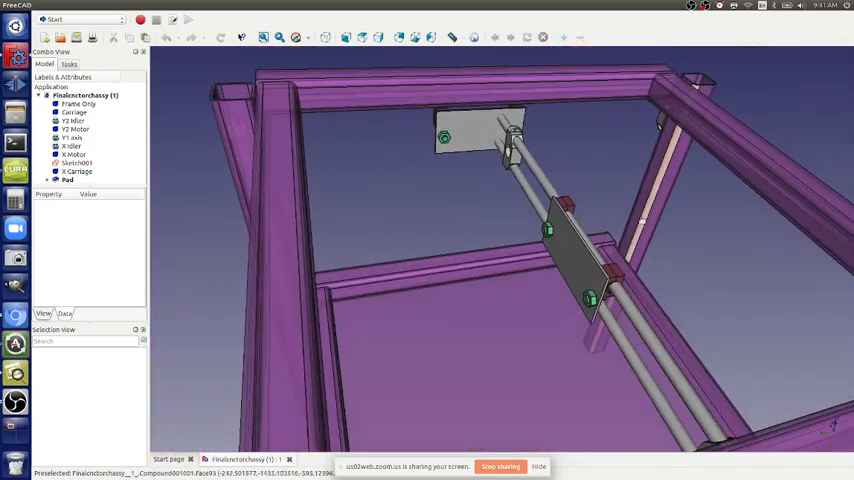
mouse_move(738, 345)
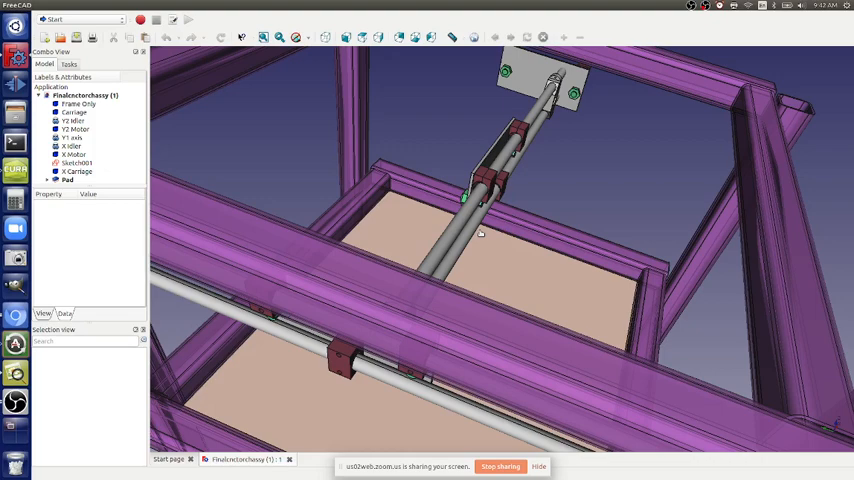
Select the X Carriage in the Model tree to show its properties
click(77, 171)
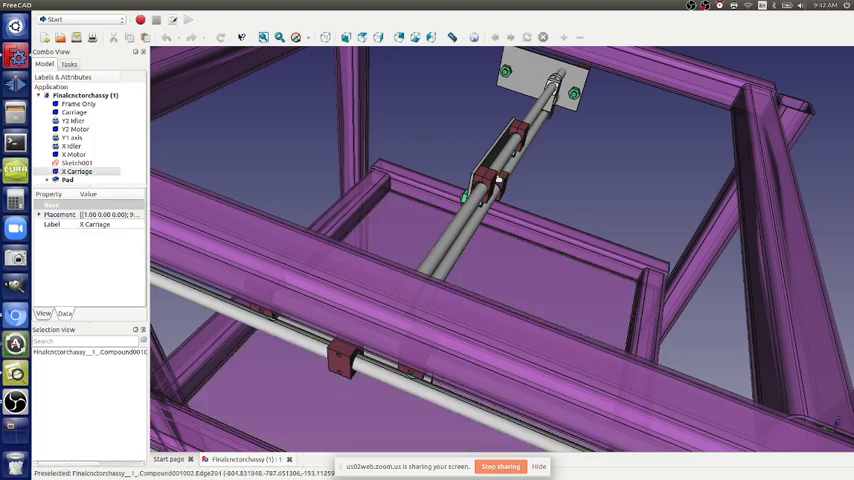
click(67, 180)
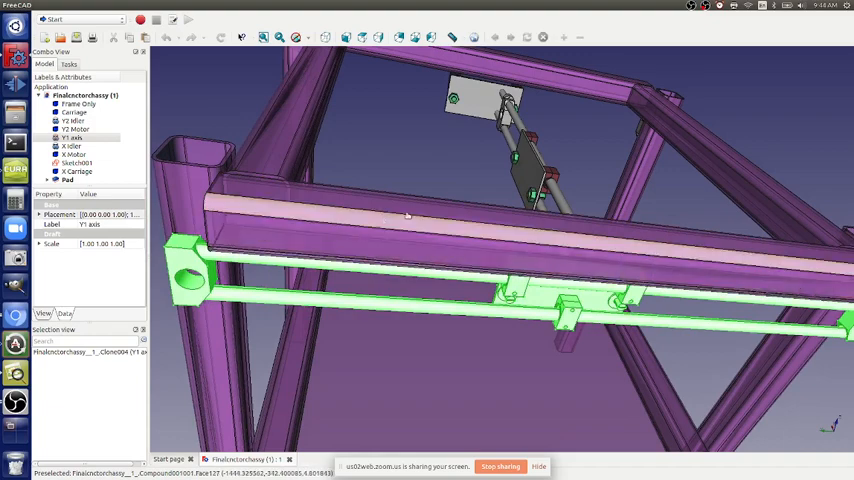
mouse_move(418, 224)
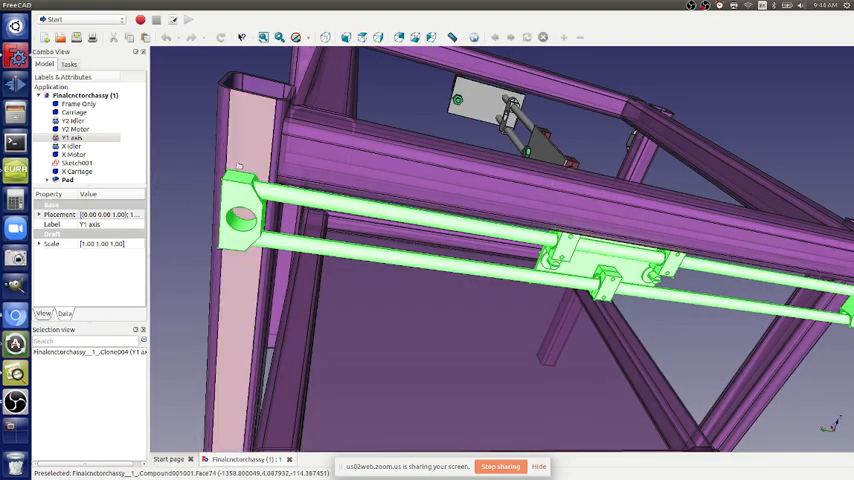
drag(500, 250, 500, 350)
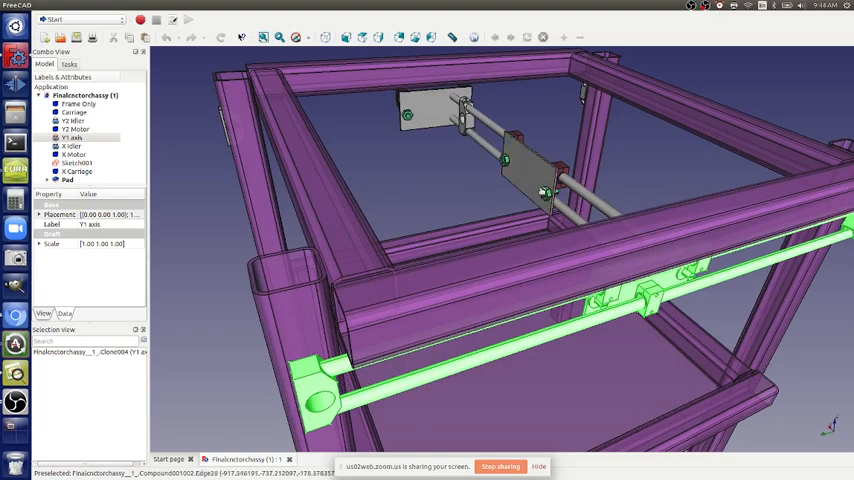
mouse_move(549, 195)
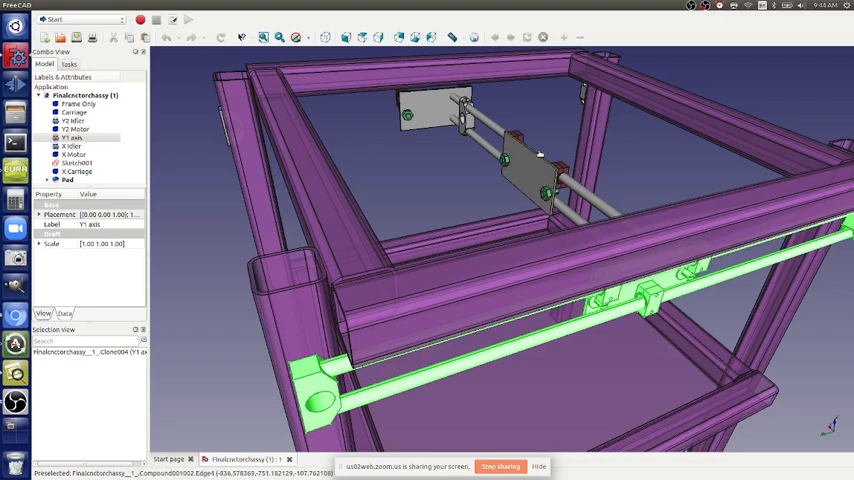
mouse_move(541, 152)
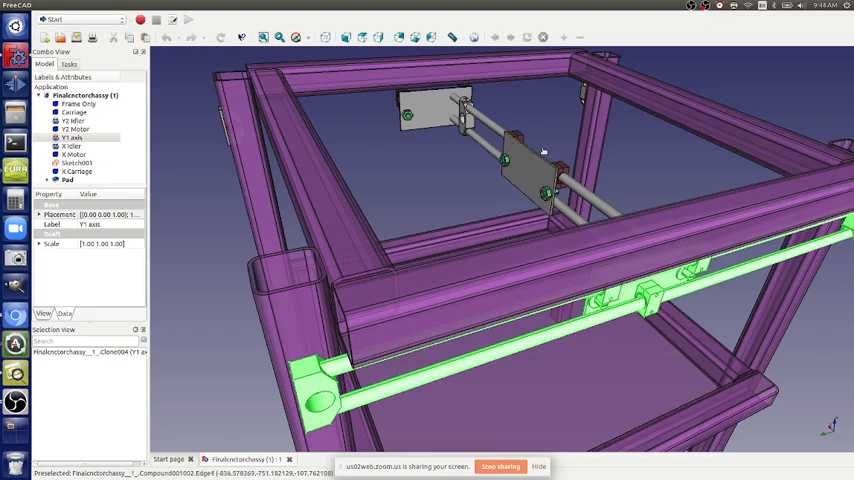
mouse_move(546, 148)
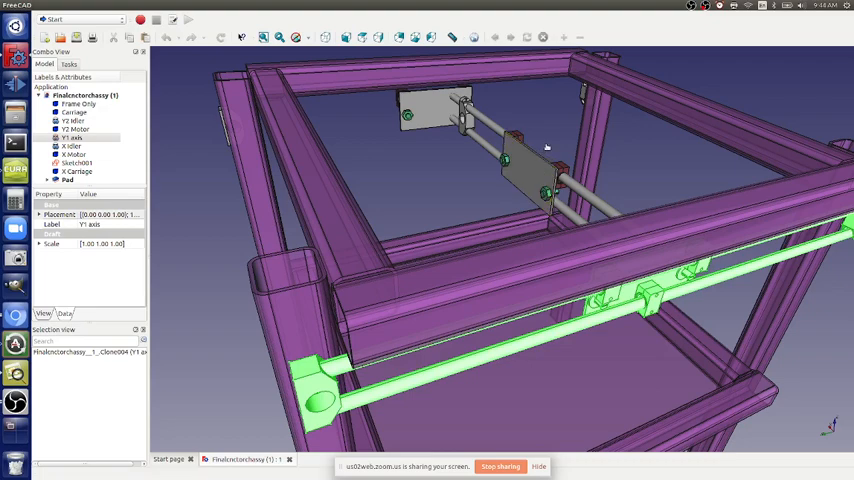
mouse_move(552, 129)
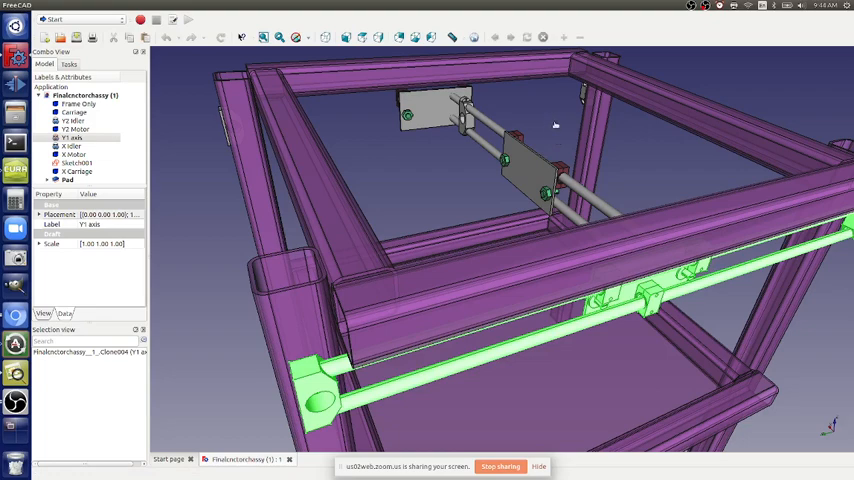
mouse_move(558, 135)
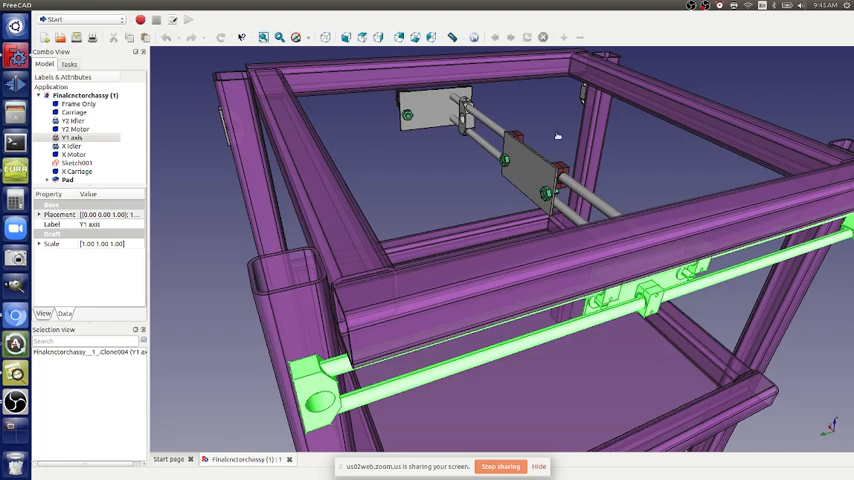
mouse_move(547, 162)
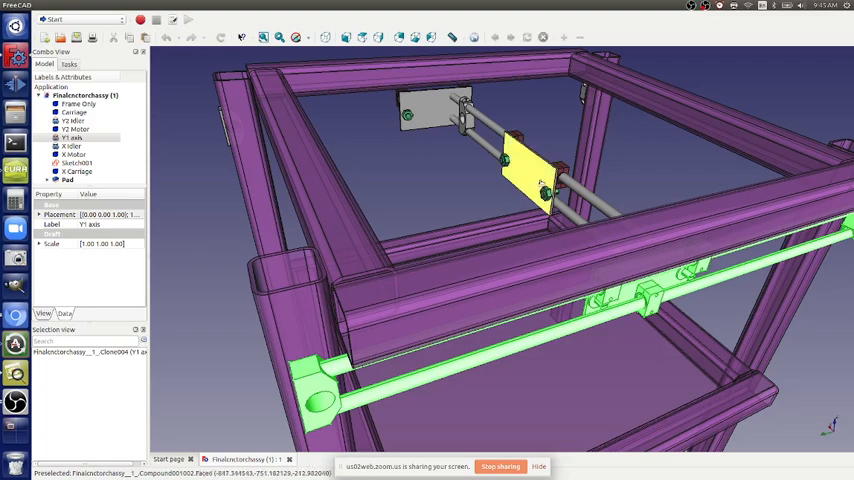
mouse_move(529, 178)
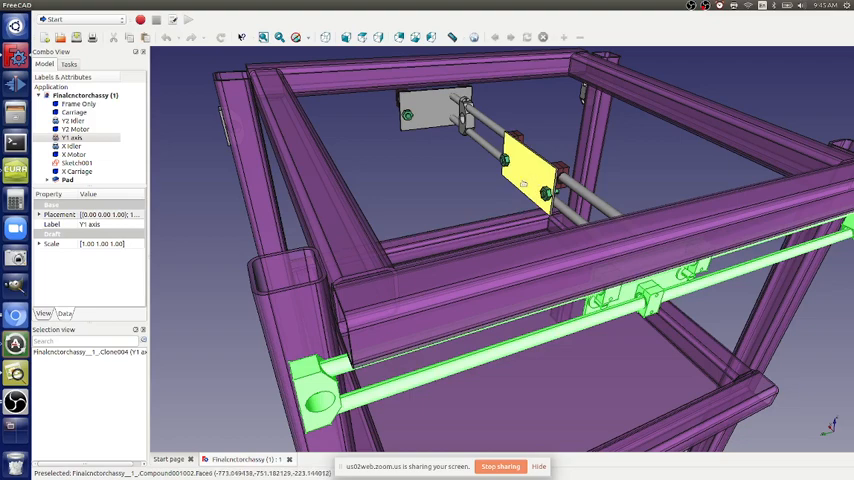
mouse_move(524, 184)
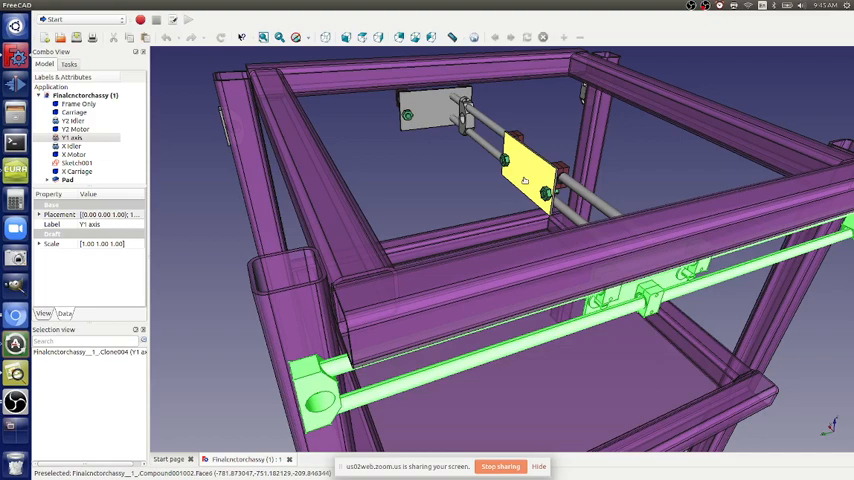
mouse_move(528, 181)
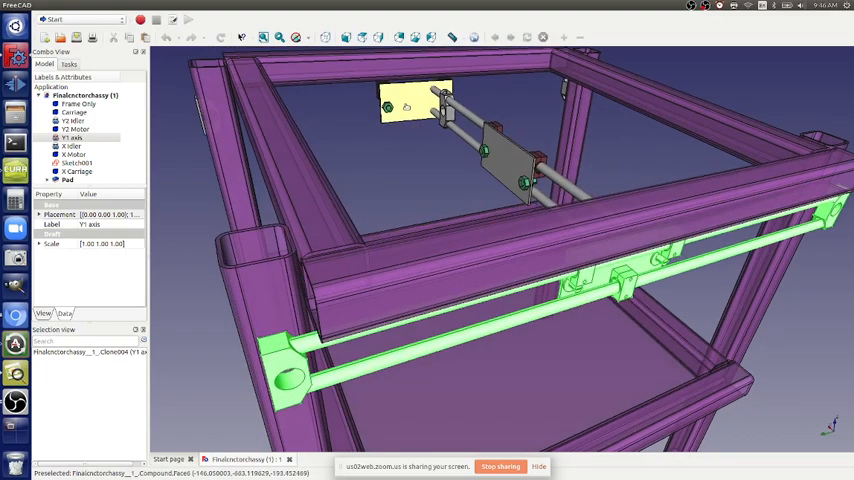
click(73, 112)
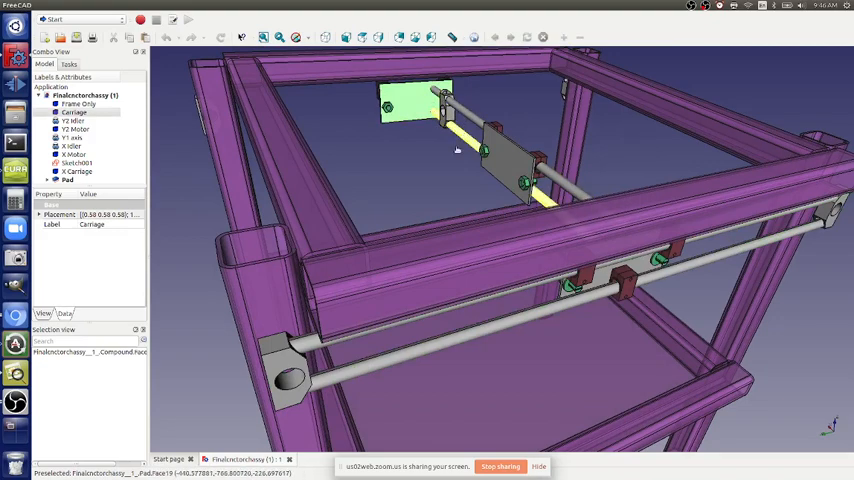
click(552, 327)
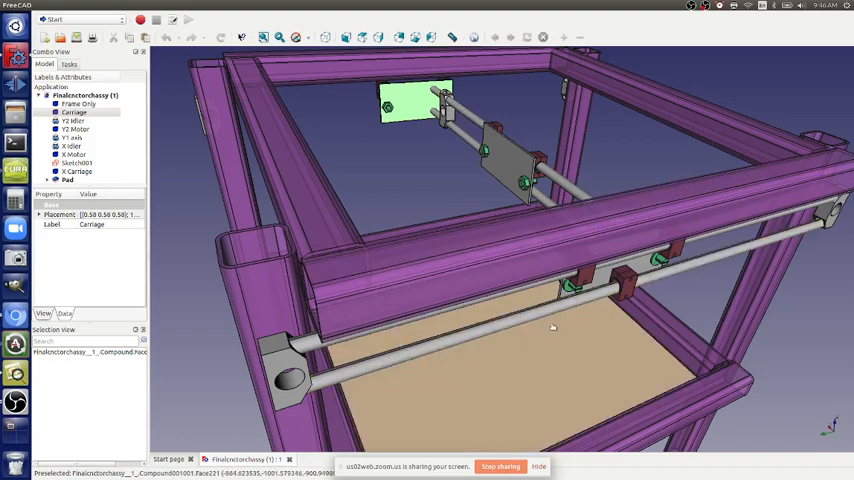
mouse_move(564, 322)
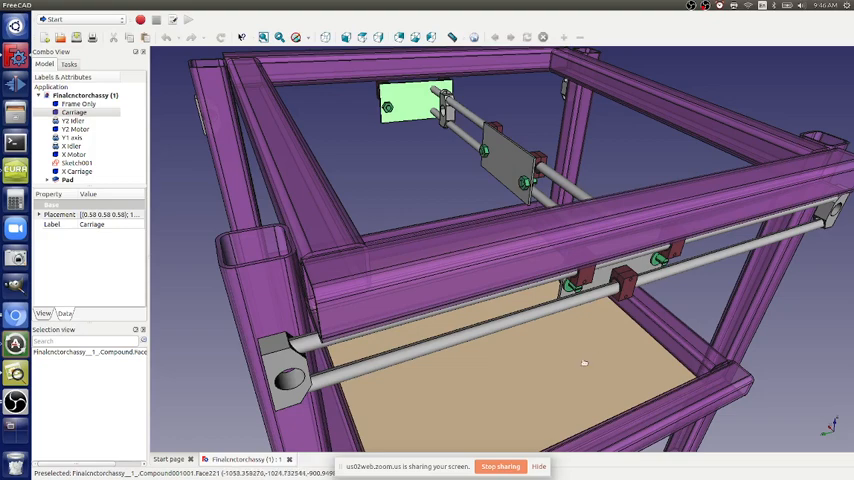
mouse_move(585, 358)
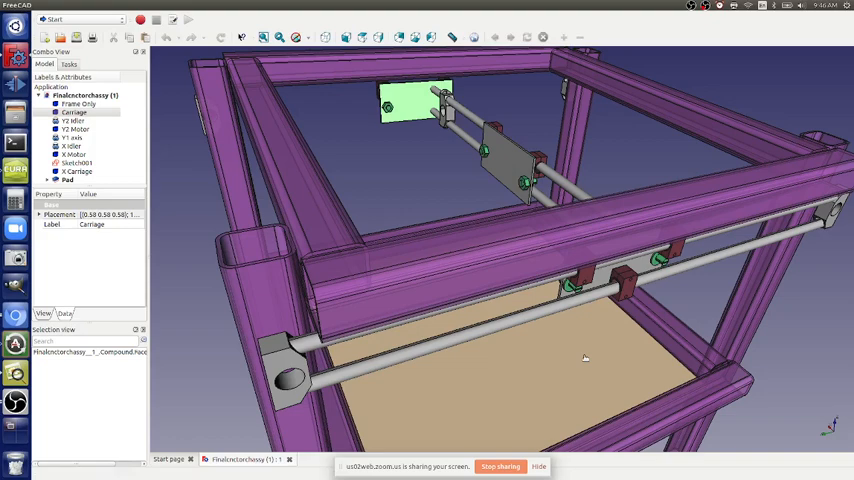
mouse_move(563, 323)
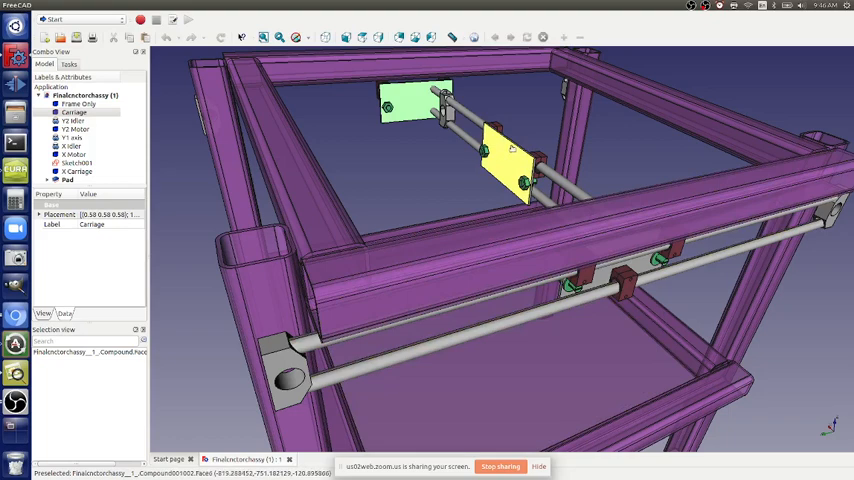
mouse_move(513, 151)
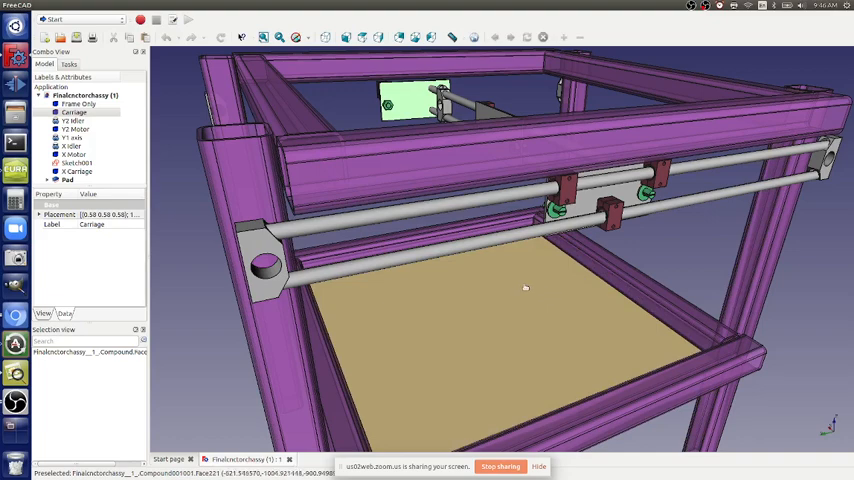
Orbit the view outward to see the entire chassis frame
click(500, 245)
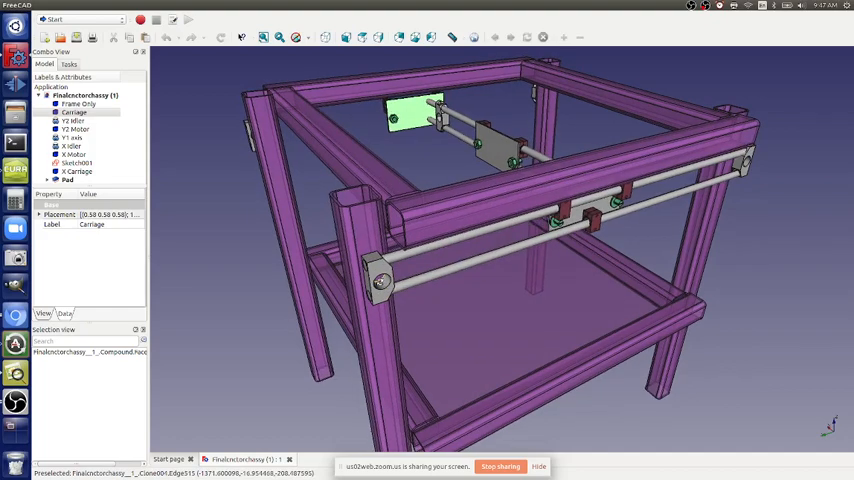
drag(500, 250, 490, 270)
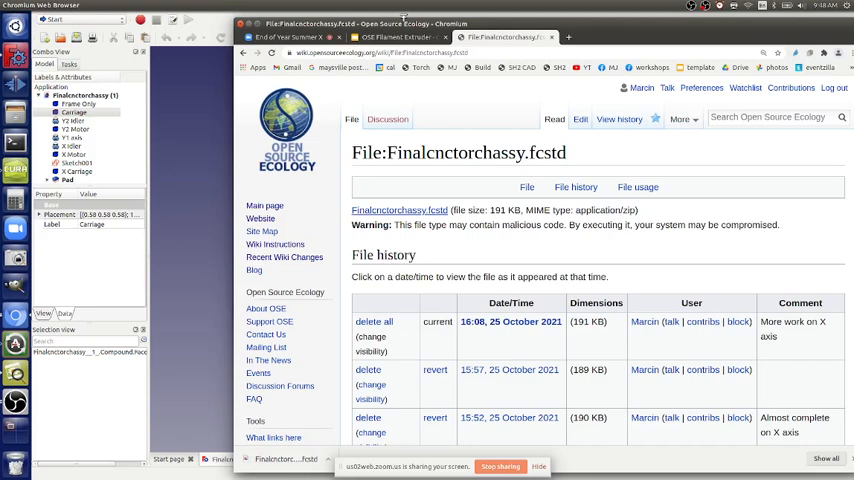
Duplicate the Test Procedures - Varying Extruder Push slide in the OSE Filament Extruder deck
click(395, 37)
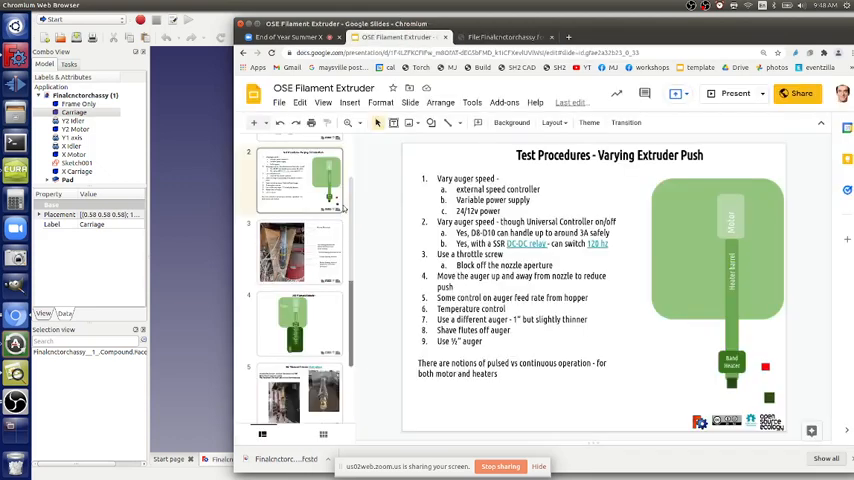
click(410, 102)
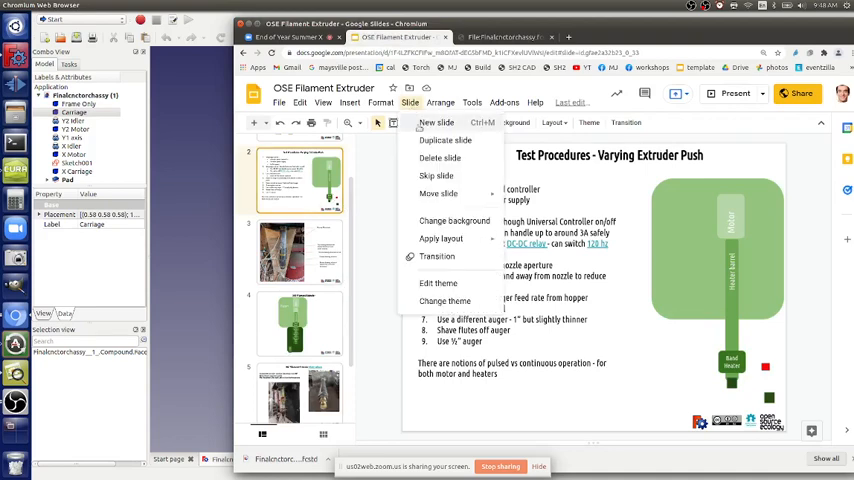
click(436, 122)
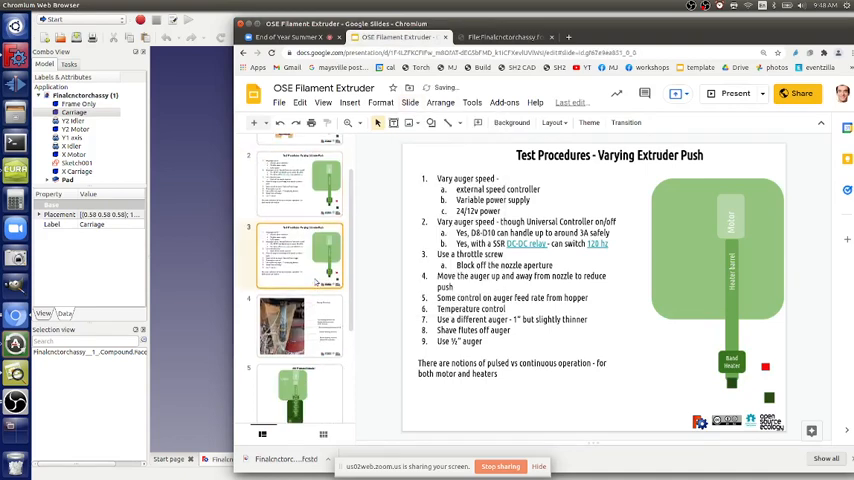
scroll(up, 3)
text(Platf)
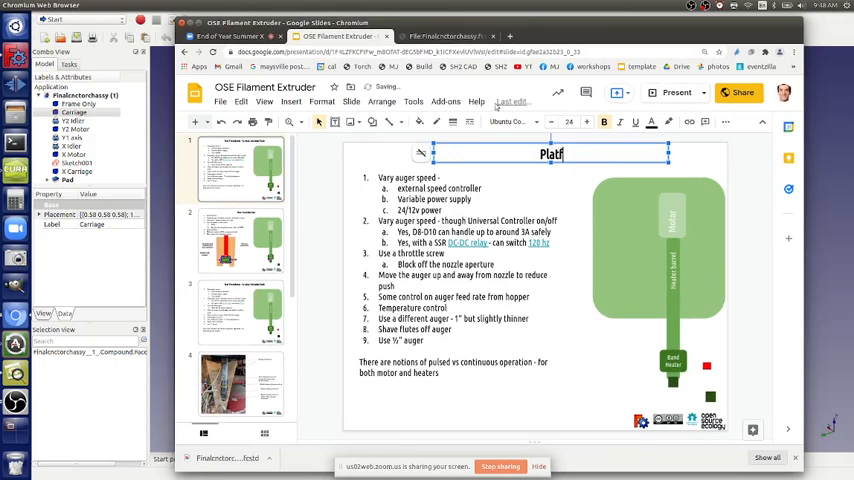
Retitle the copied slide 'PlatformIO' and make the text box below a numbered list
text(orm)
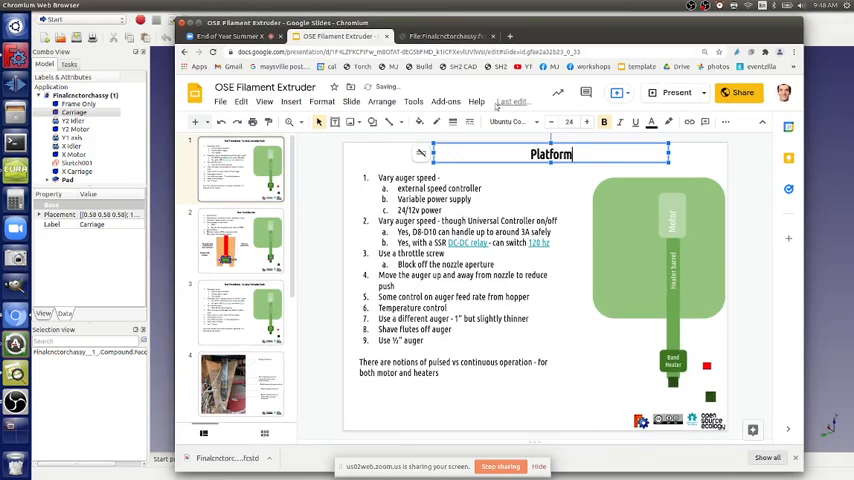
text(IO)
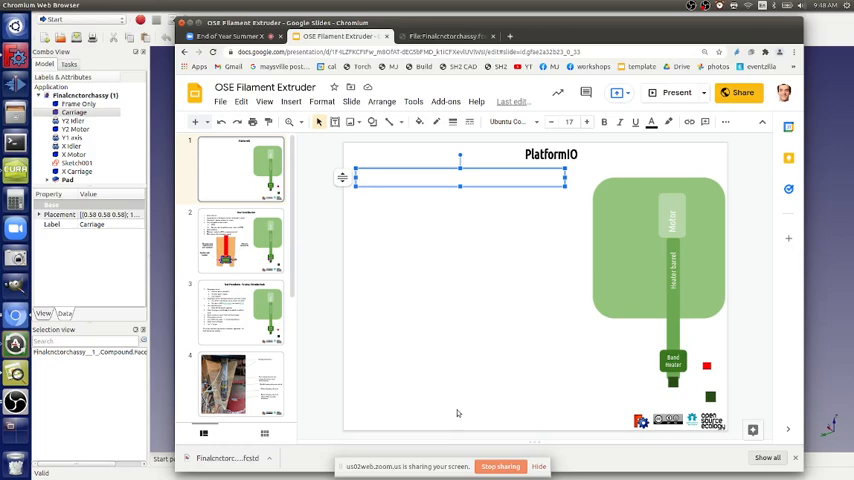
click(455, 177)
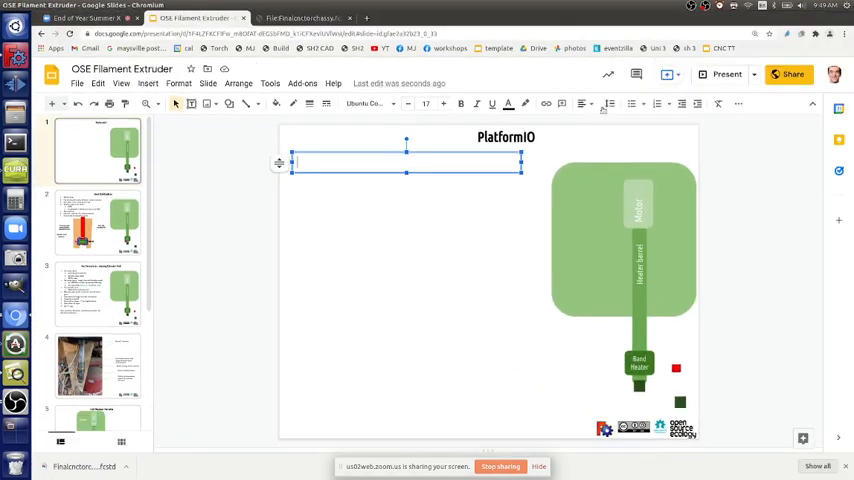
mouse_move(631, 103)
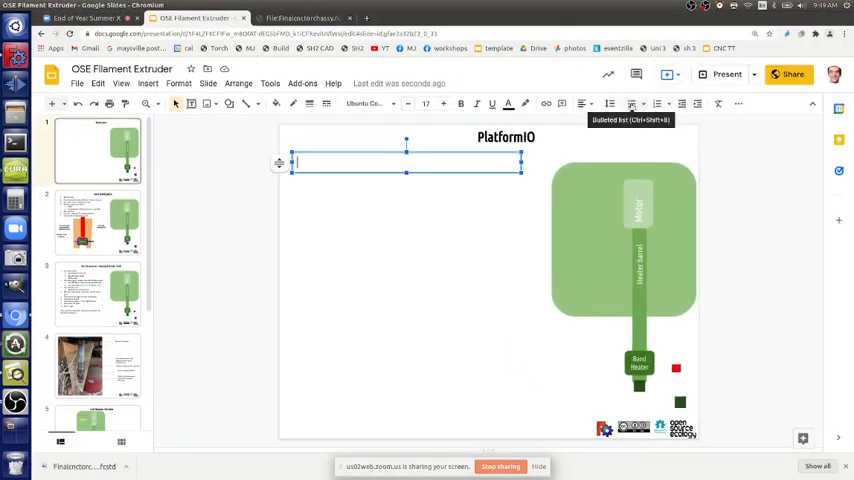
click(657, 103)
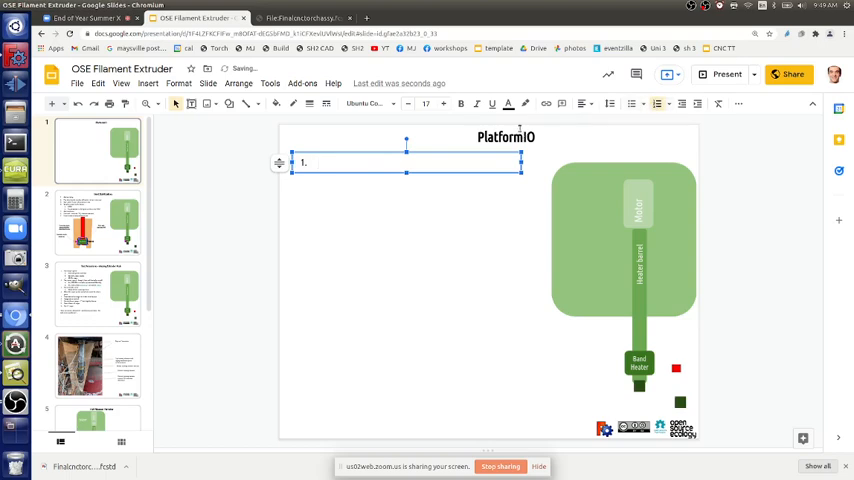
Add VSCodium as the first numbered item
text(VSCod)
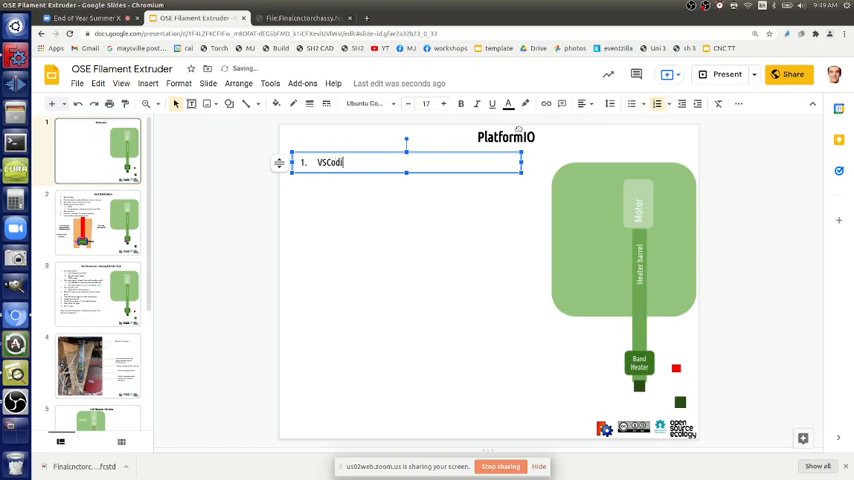
text(ium)
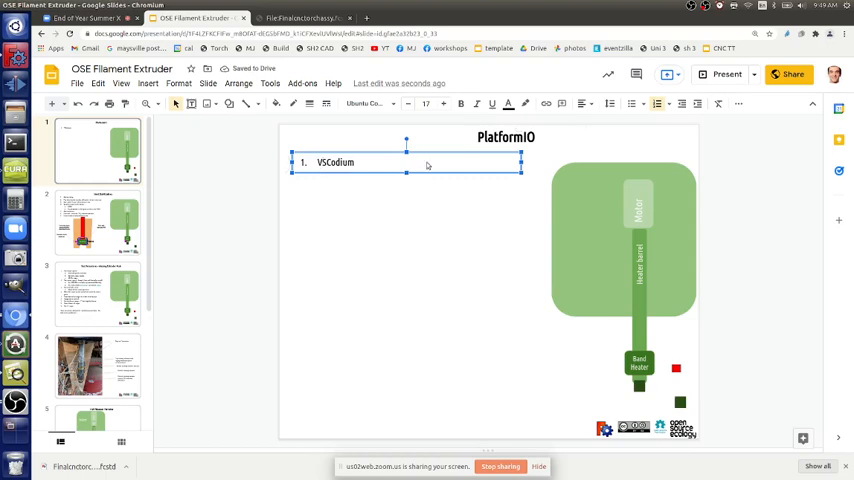
key(Return)
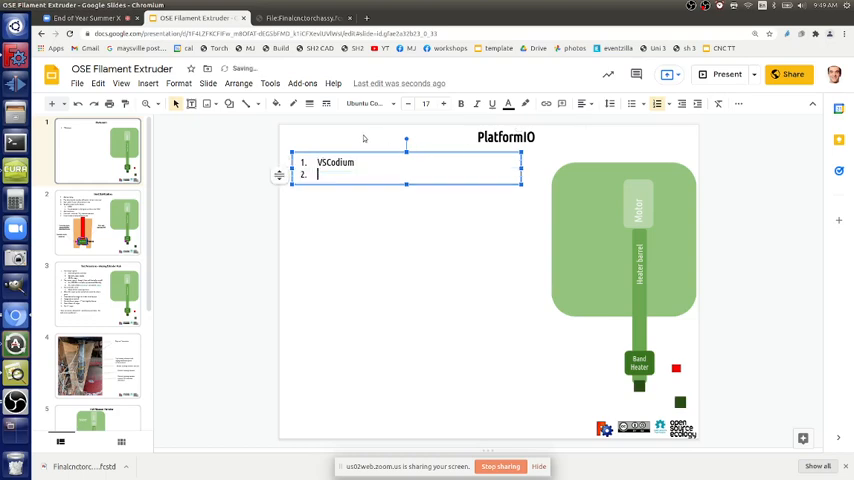
Add 'U8Gt - library for LCD screen' as the second numbered item
text(U)
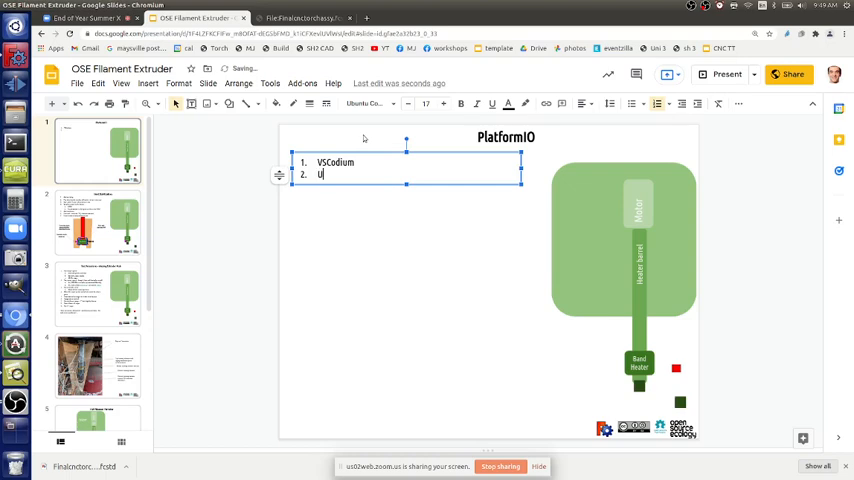
text(8Gt - library)
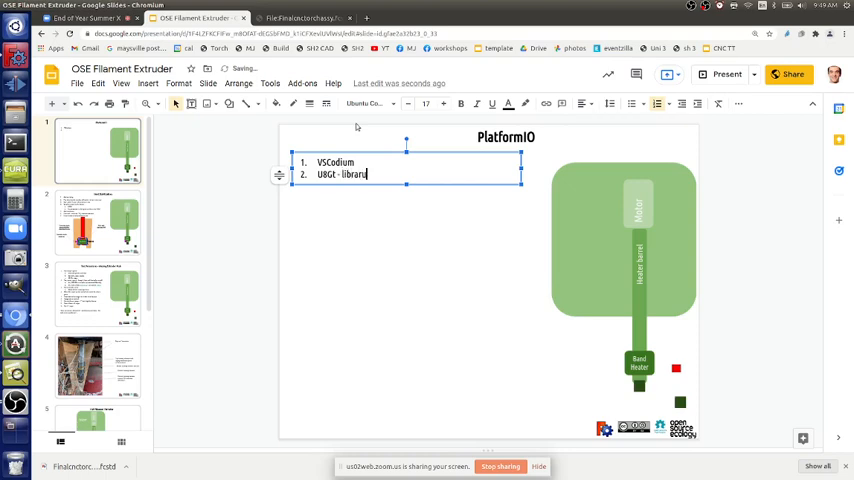
key(Backspace)
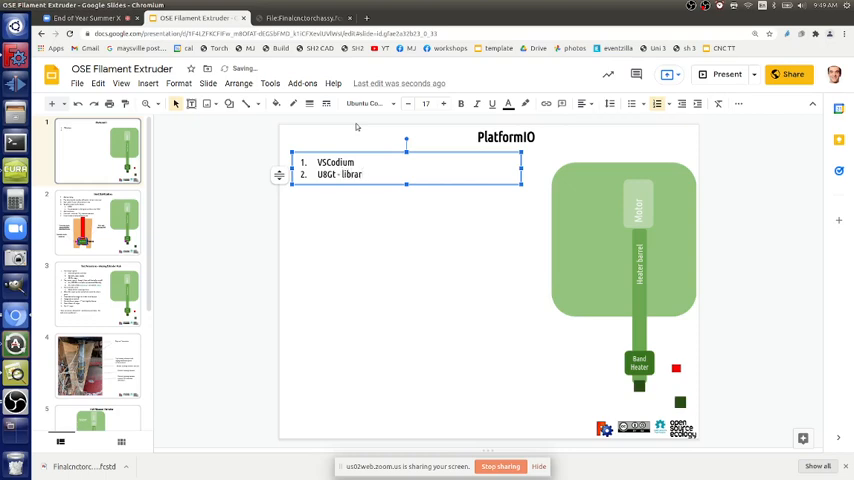
text(y)
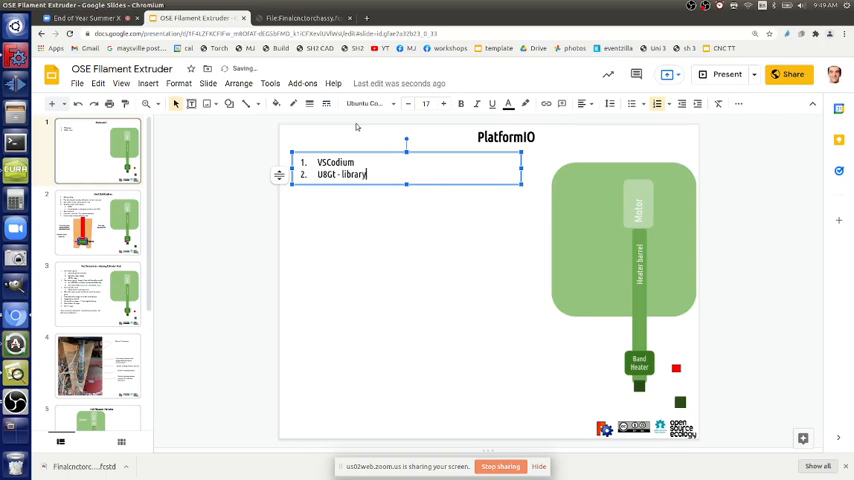
text(for)
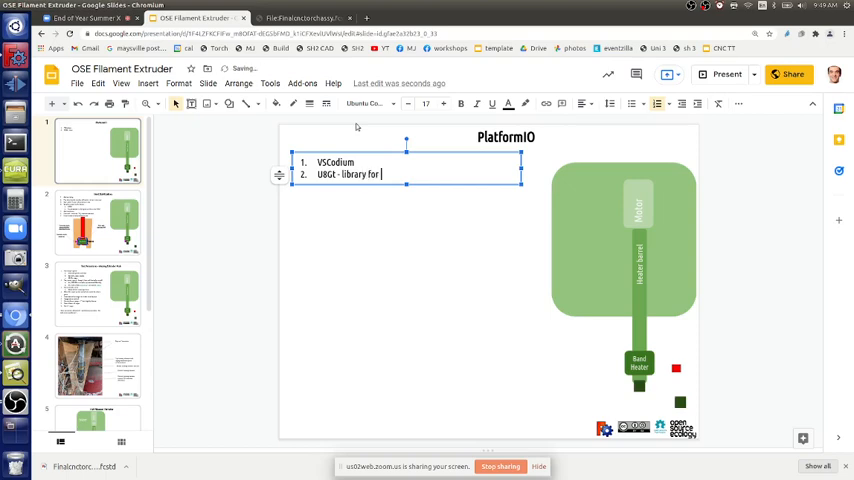
text(LC)
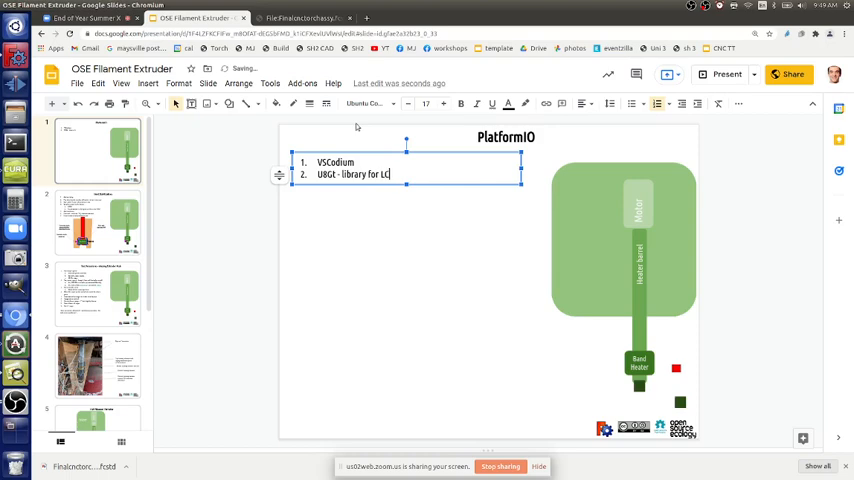
text(D screen)
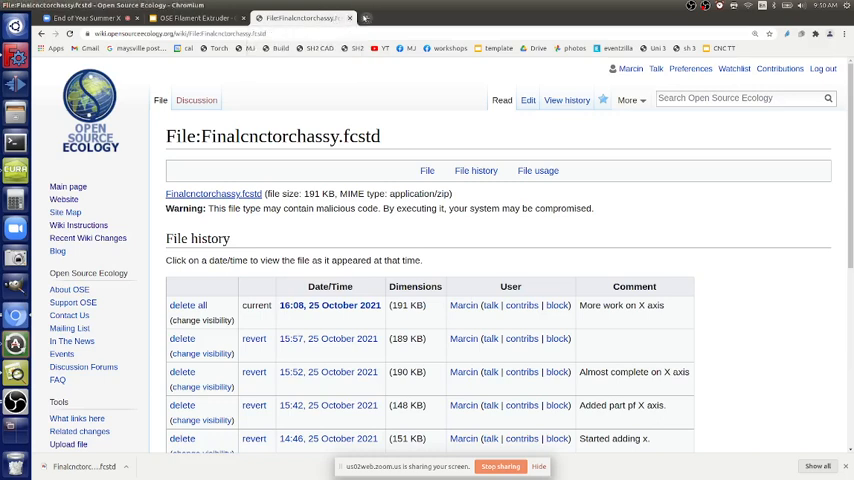
Switch back to the OSE Filament Extruder slide deck tab
click(190, 18)
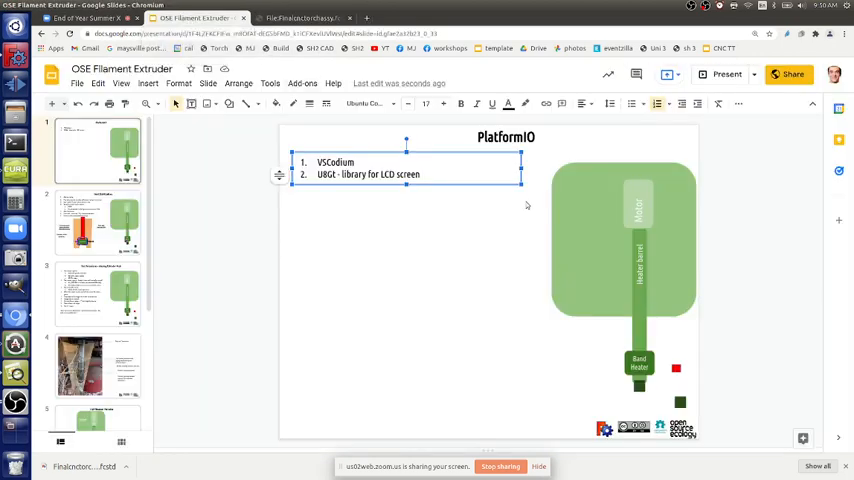
mouse_move(535, 196)
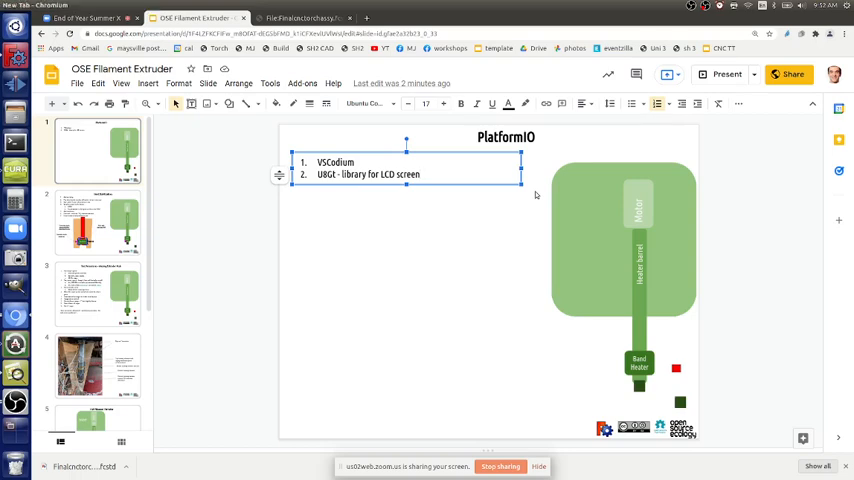
Search 'methods in c' in a new tab, then return to the PlatformIO slide
click(473, 18)
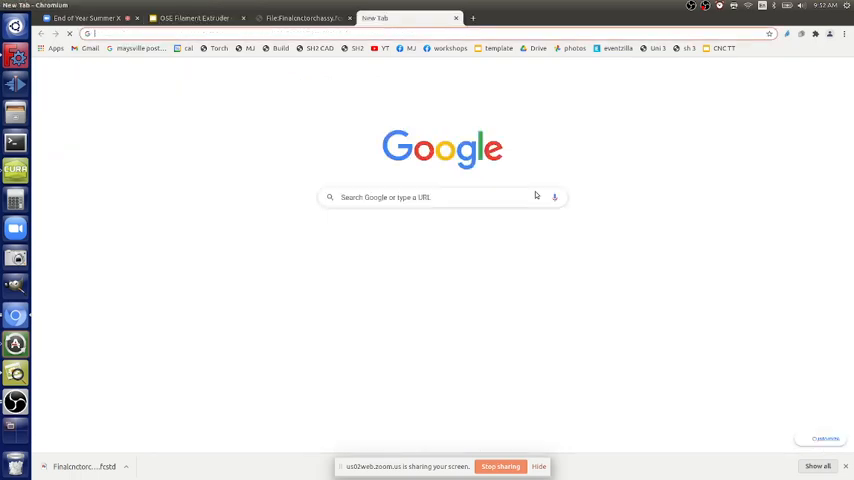
text(methods in c)
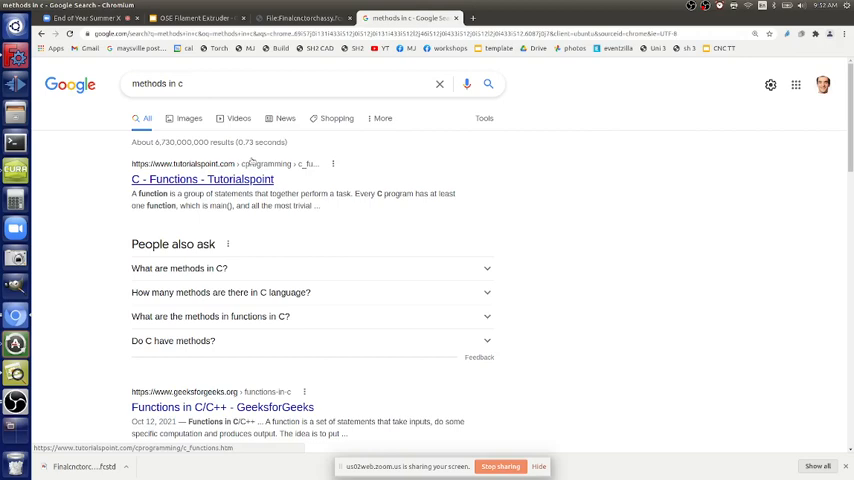
click(300, 18)
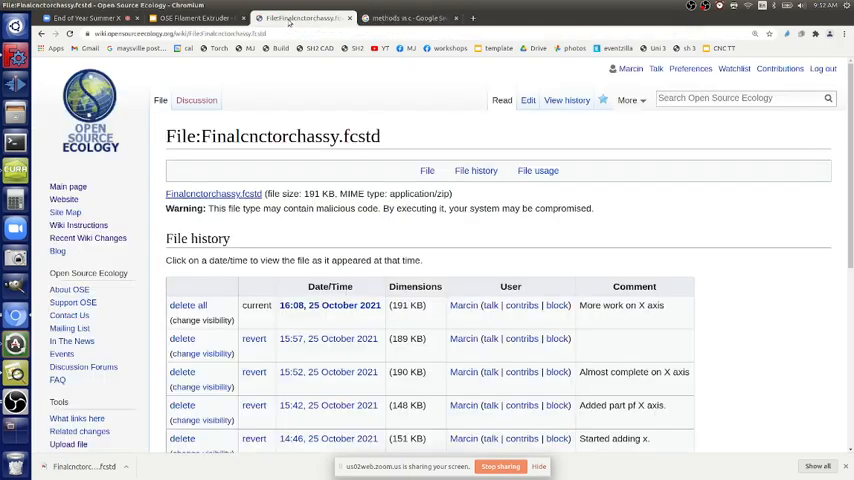
click(195, 18)
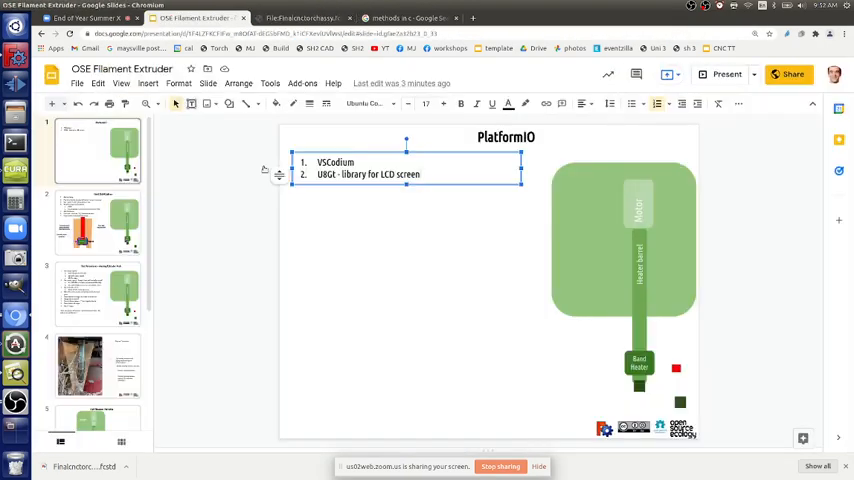
Type 'AEsprite' as the third PlatformIO list item
text(AE)
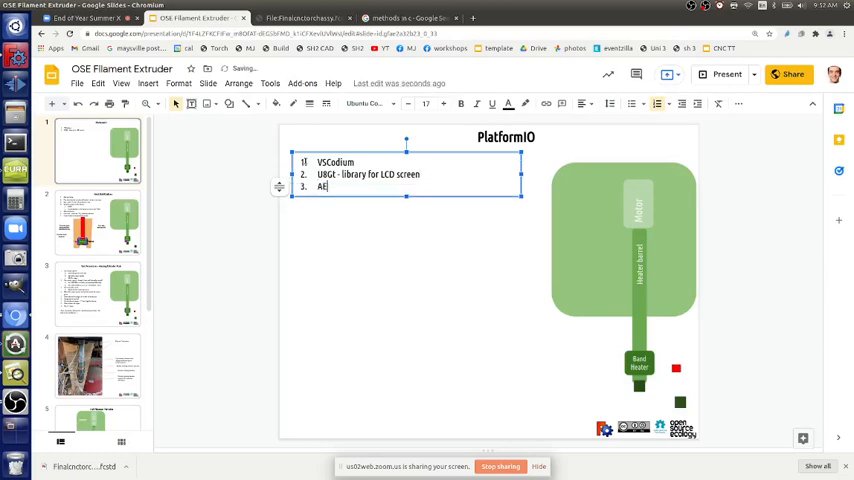
text(spri)
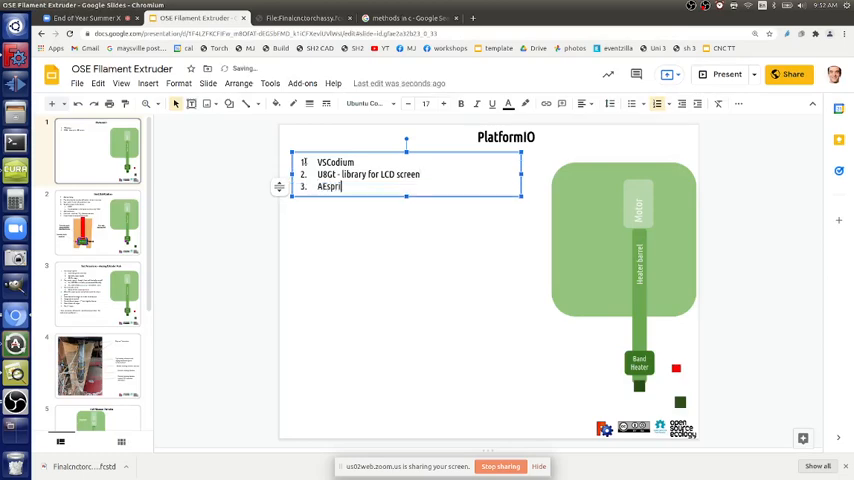
text(e)
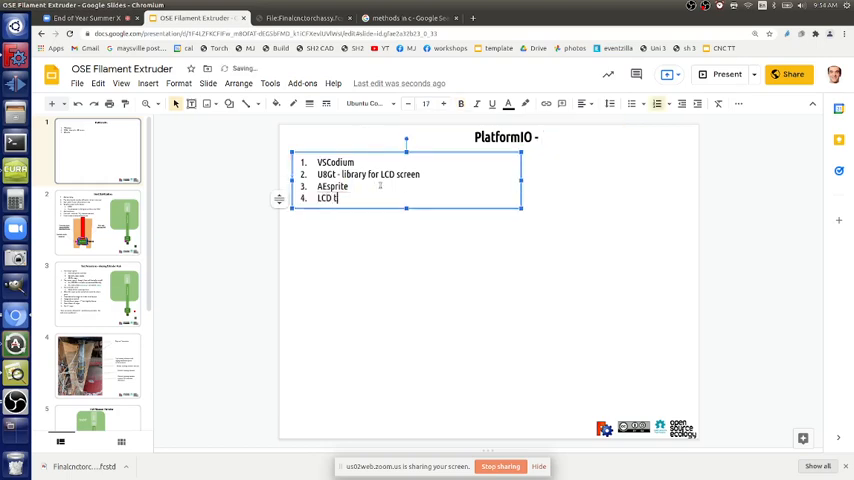
Finish the fourth list item so it reads 'LCD toggle button'
text(oggle)
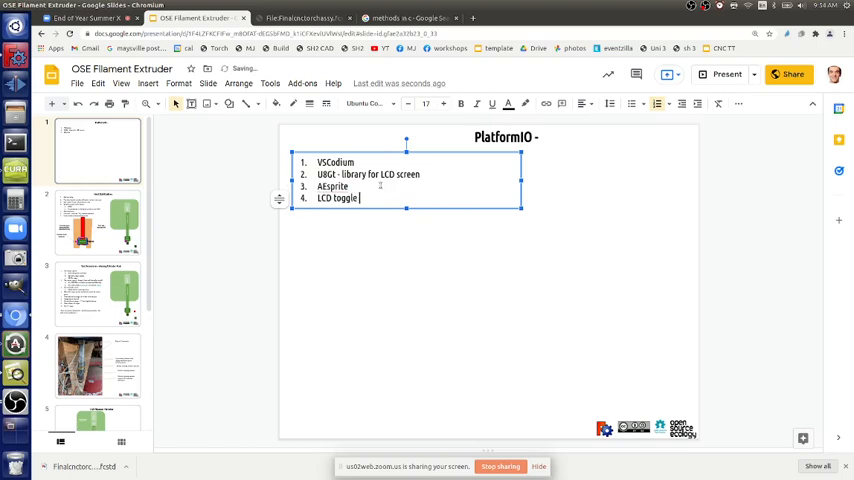
text(button)
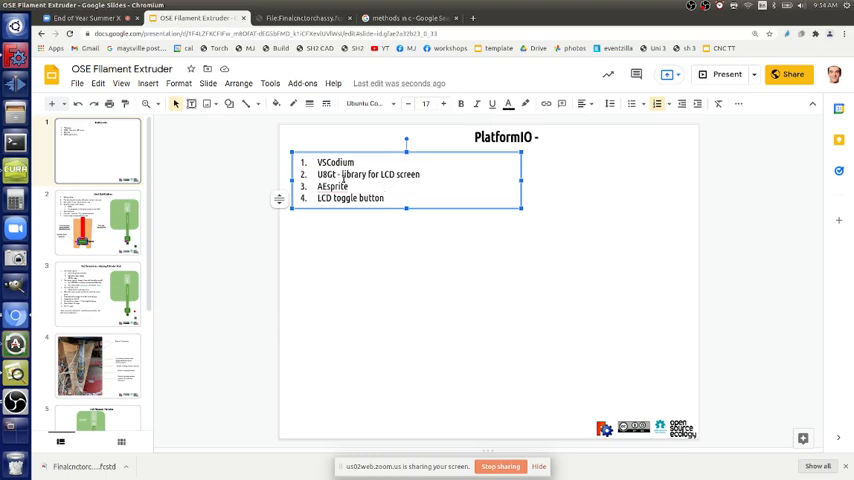
Search Google for 'u8gt lcd' in a new tab, then return to the 'methods in c' results
click(578, 18)
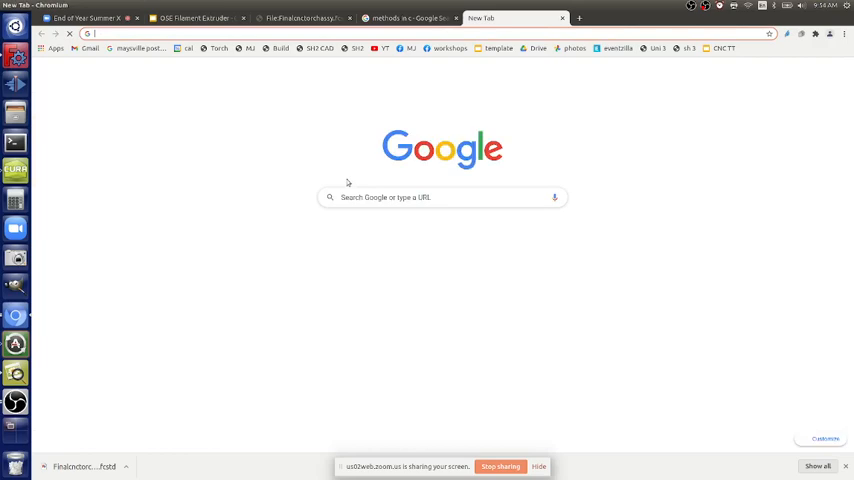
text(uagt)
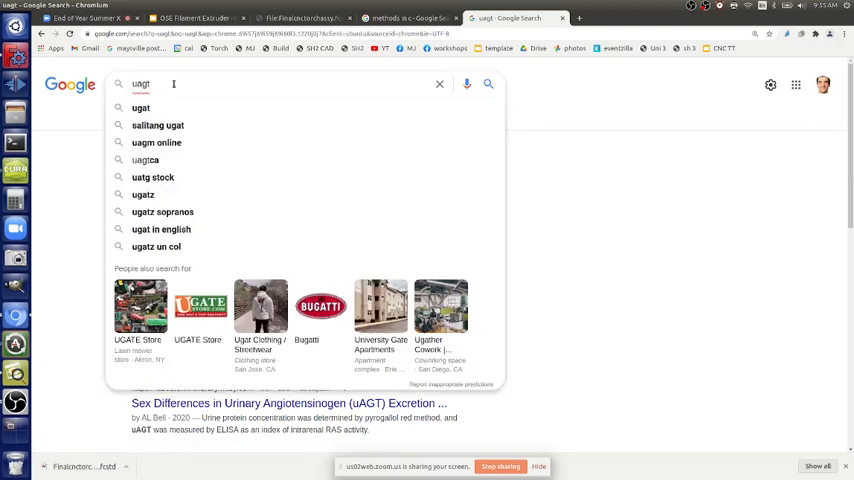
key(Return)
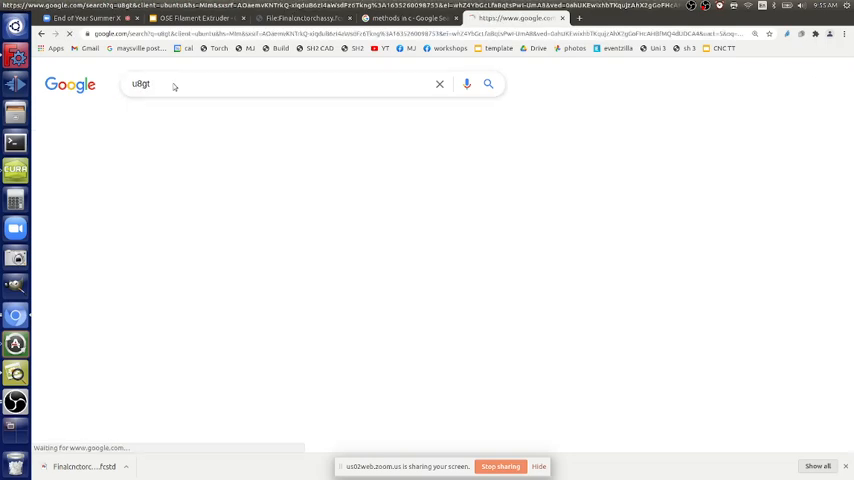
click(488, 83)
text( lcd)
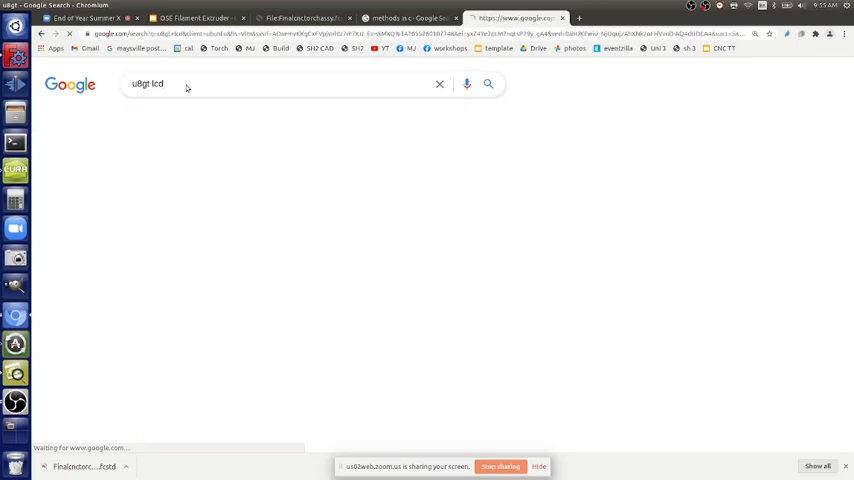
click(488, 83)
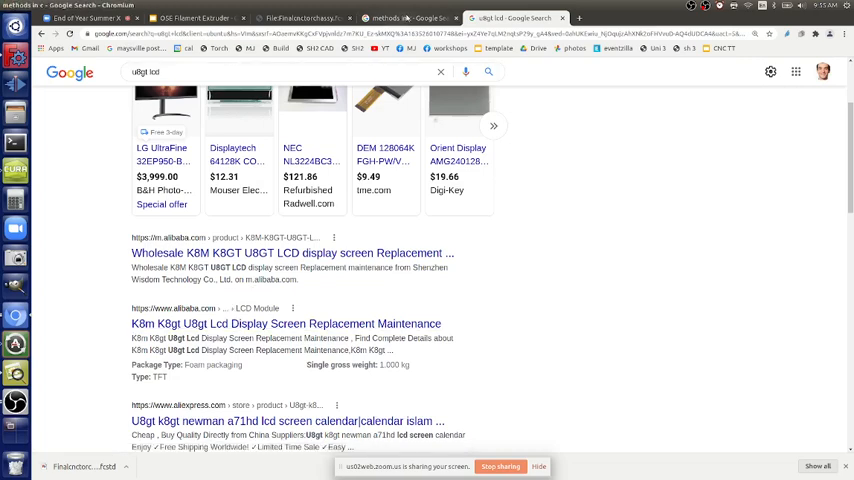
click(405, 18)
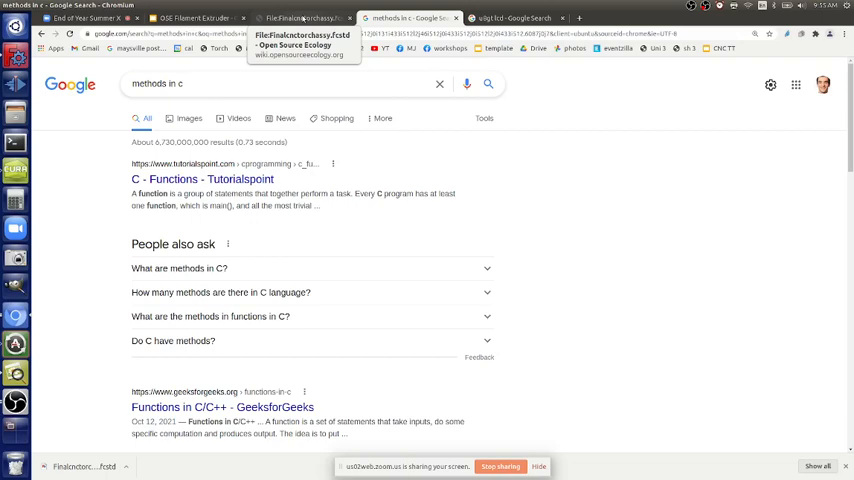
Cycle through the browser tabs, stopping at Zoom, and end on the Finalcnctorchassy.fcstd wiki page
click(300, 17)
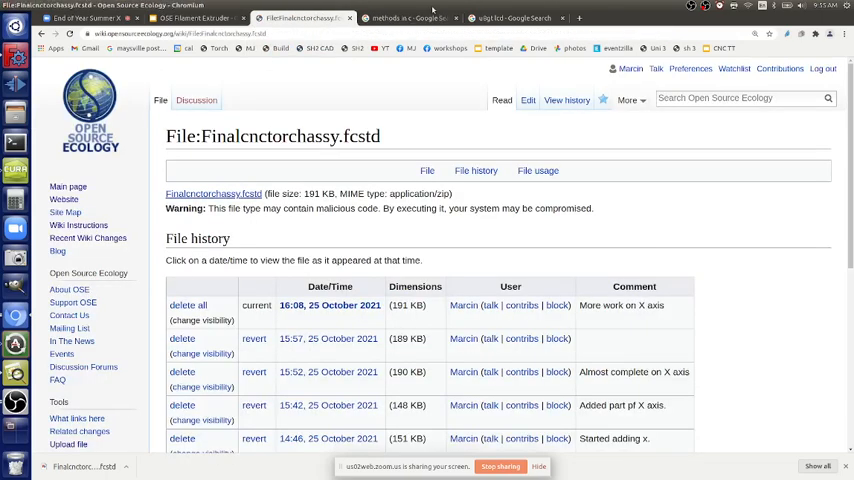
click(407, 18)
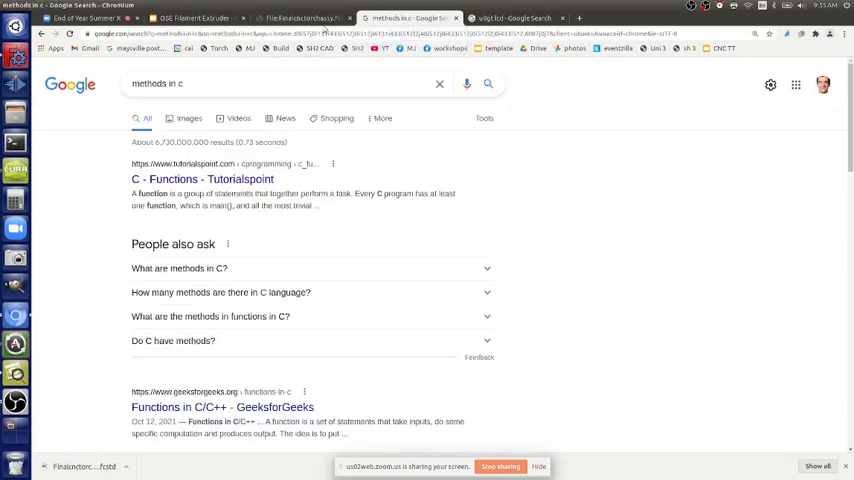
click(513, 18)
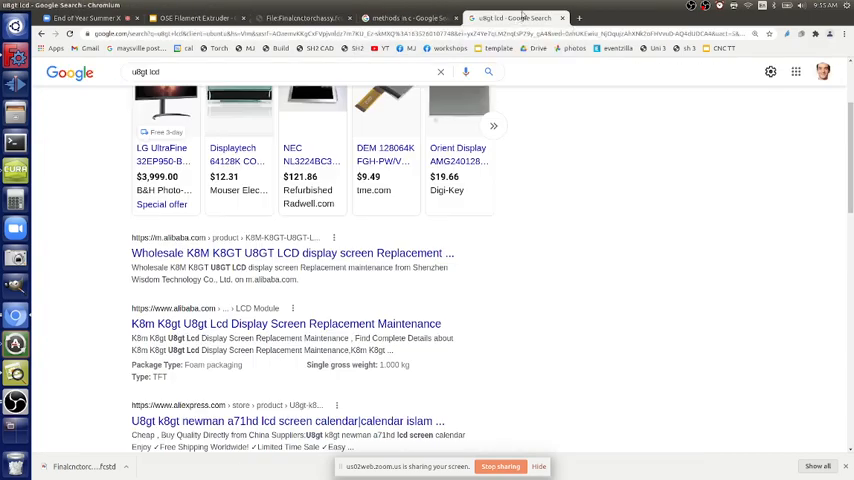
click(400, 17)
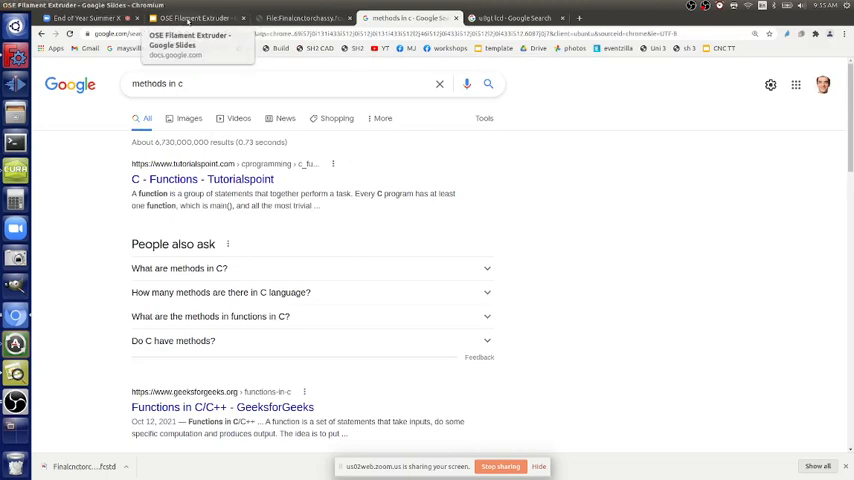
click(75, 18)
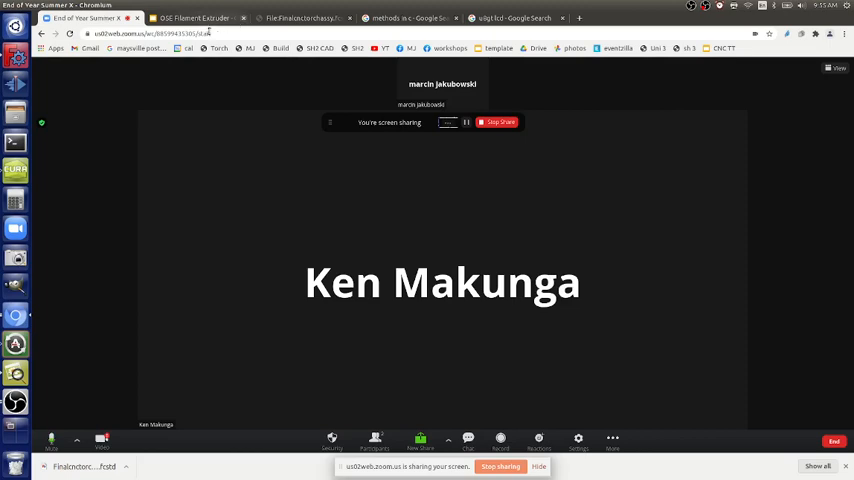
click(300, 18)
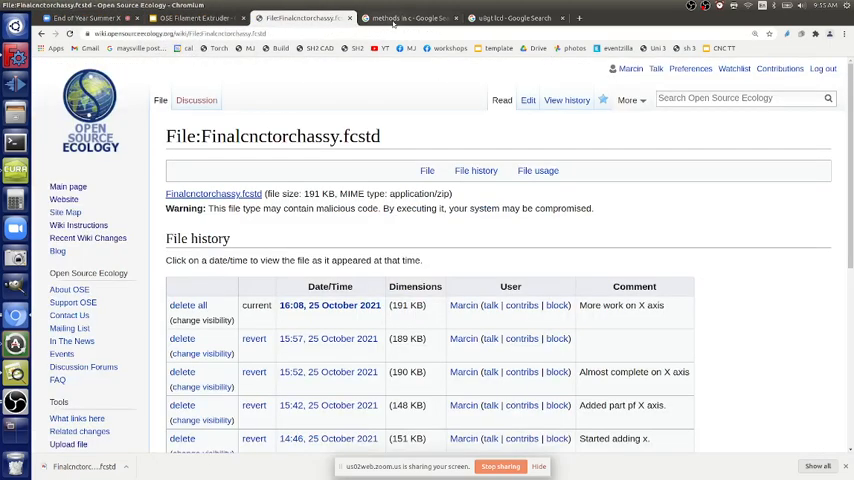
Return to the 'methods in c' Google Search results tab
click(405, 17)
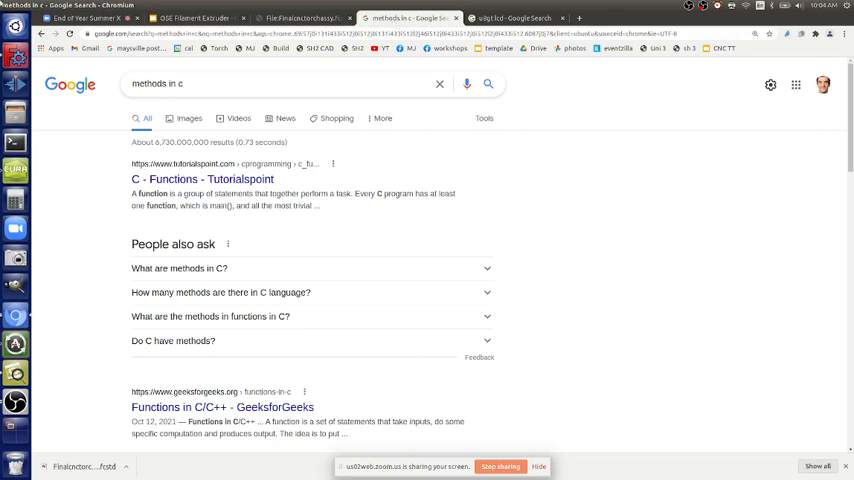
From the chassis wiki page, open the downloaded Finalcnctorchassy.fcstd model in FreeCAD
click(300, 18)
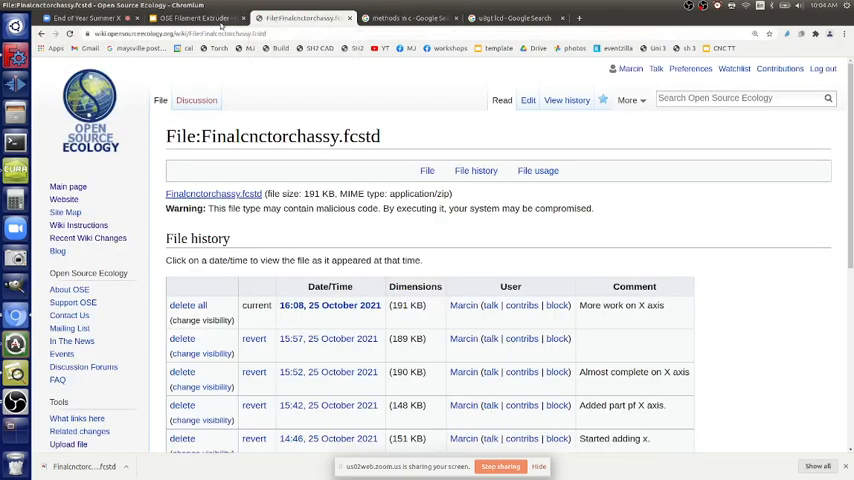
click(70, 18)
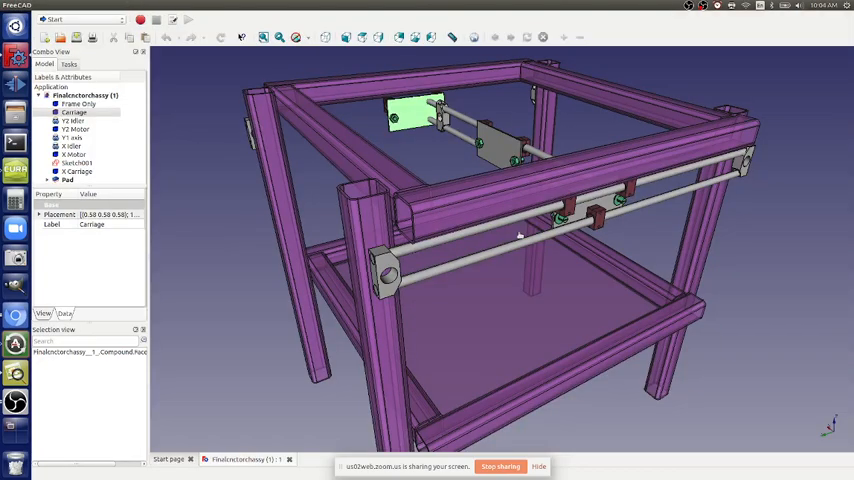
drag(520, 240, 537, 302)
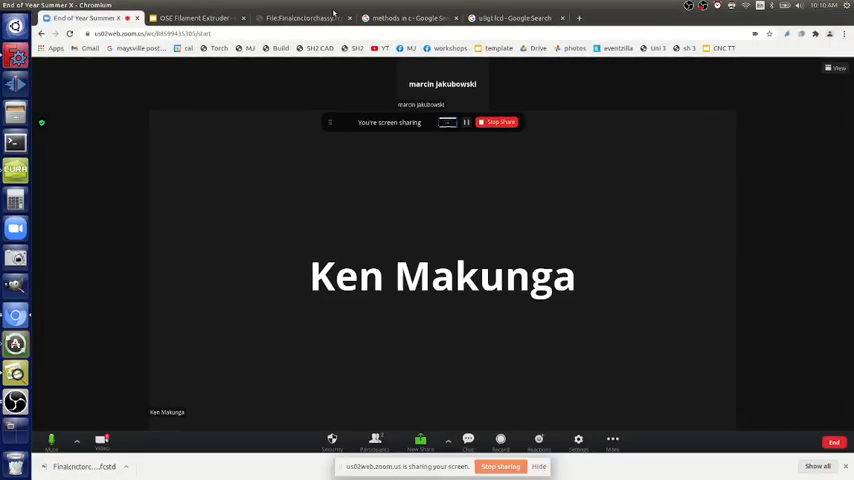
Open the Heat Stabilization slide in the OSE Filament Extruder deck and inspect the Phidgets link
click(195, 18)
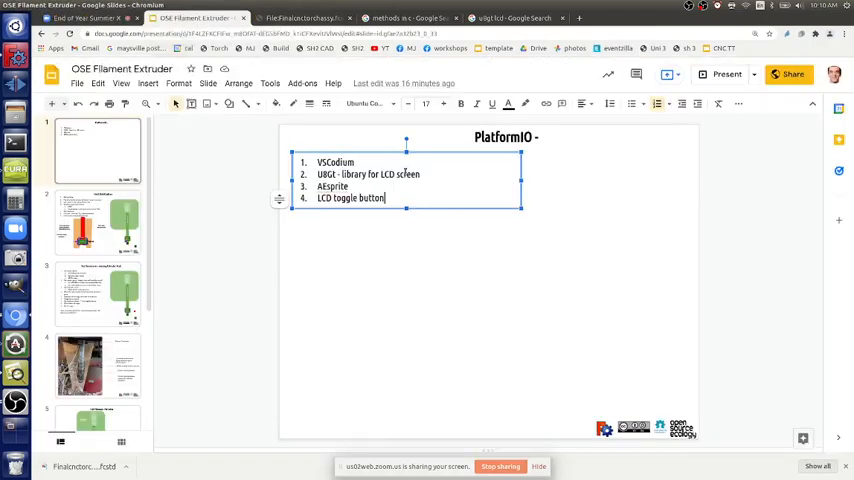
click(97, 222)
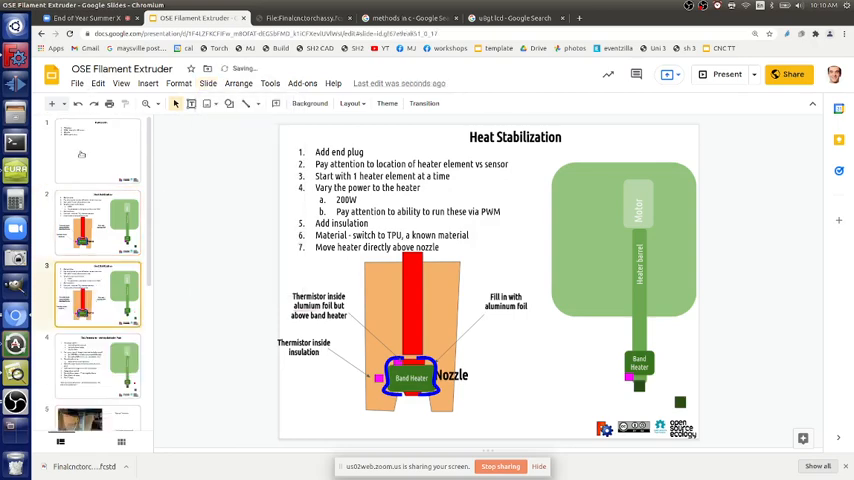
click(98, 150)
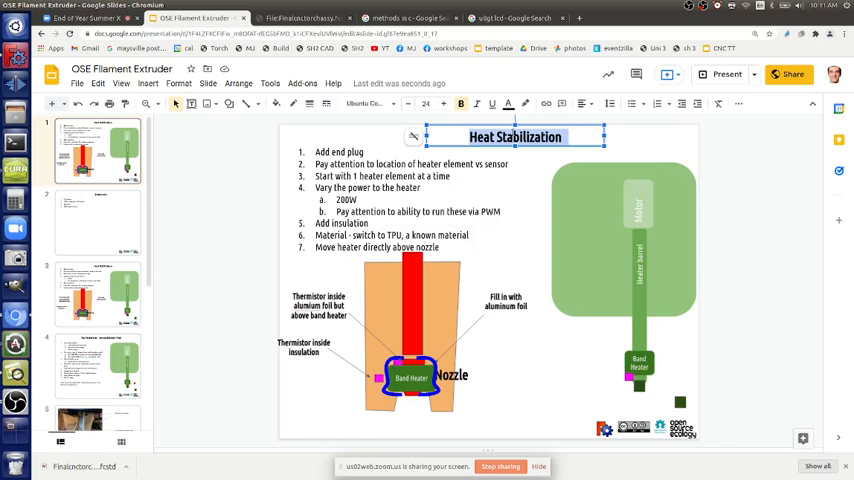
mouse_move(98, 322)
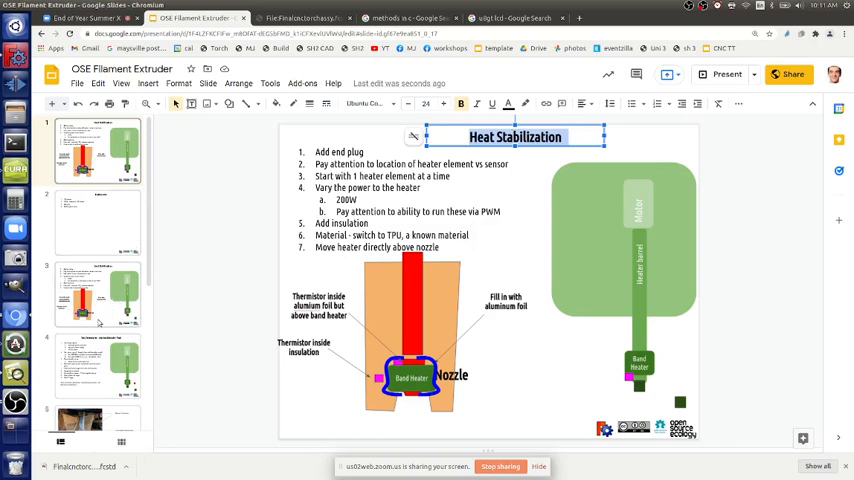
scroll(down, 3)
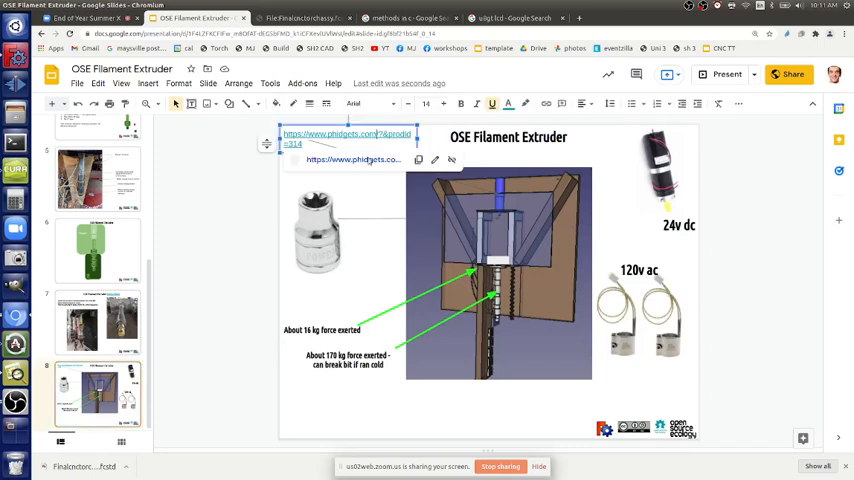
click(348, 138)
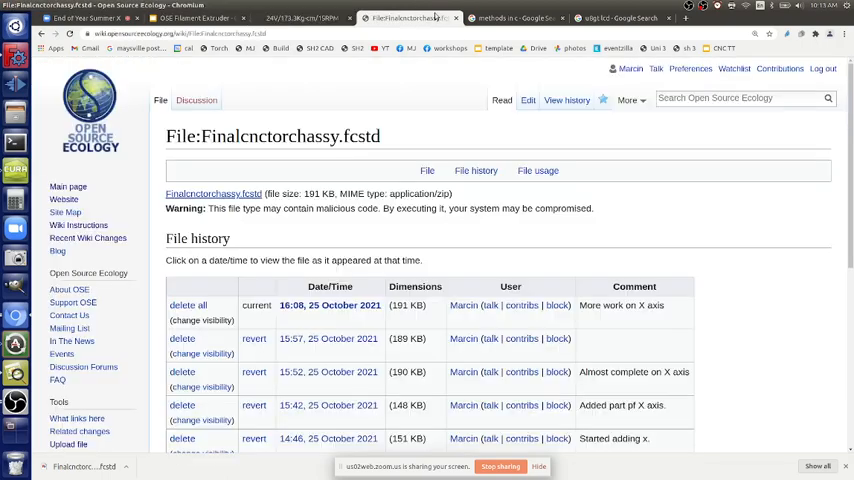
Pass the search tab back to the presentation and reopen the Heat Stabilization slide
click(400, 18)
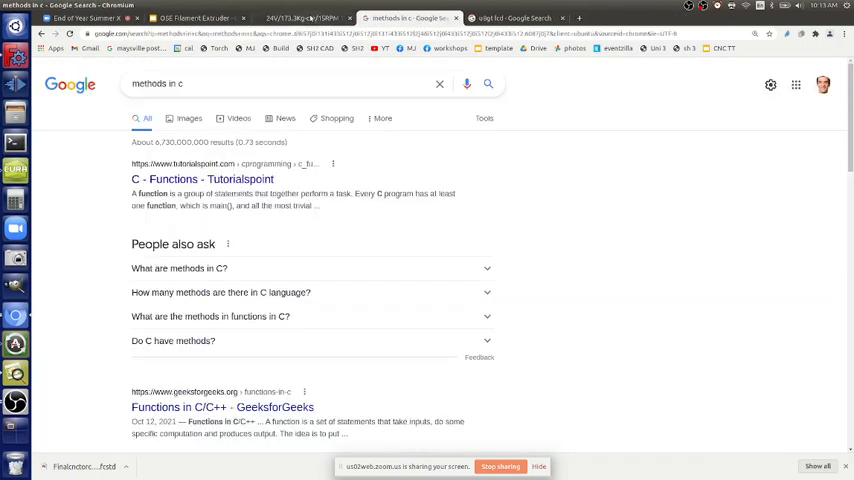
click(190, 18)
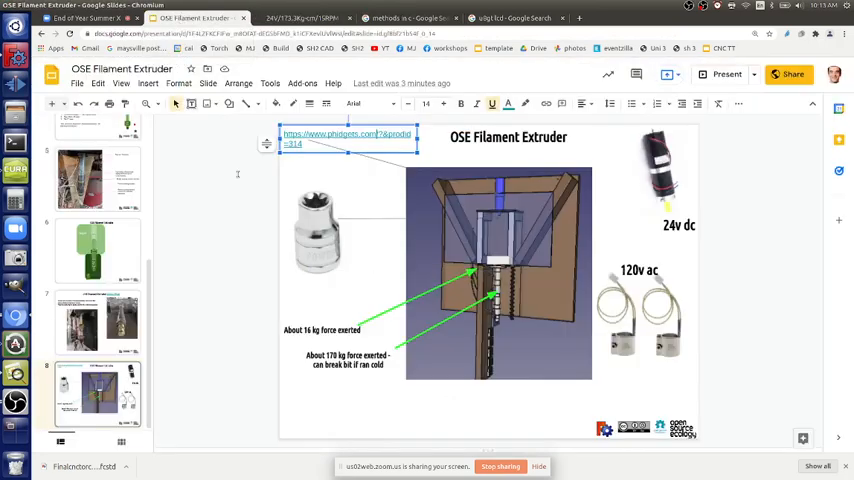
scroll(up, 3)
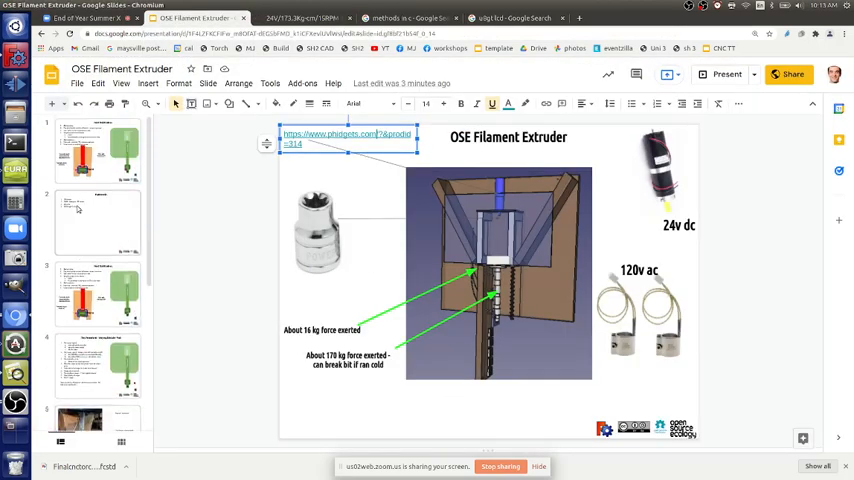
click(98, 150)
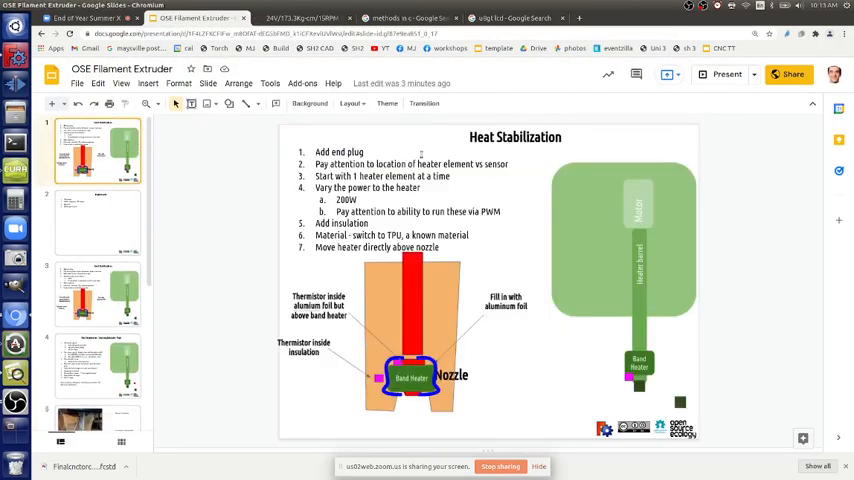
click(97, 220)
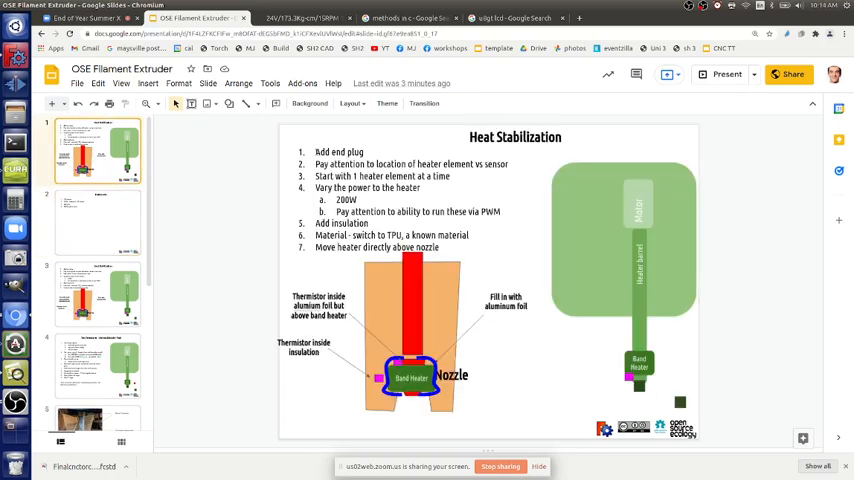
Overwrite the list with '3 thermistors and heaters?' and sub-point 'Issue - uneven distribution of temperature'
click(405, 200)
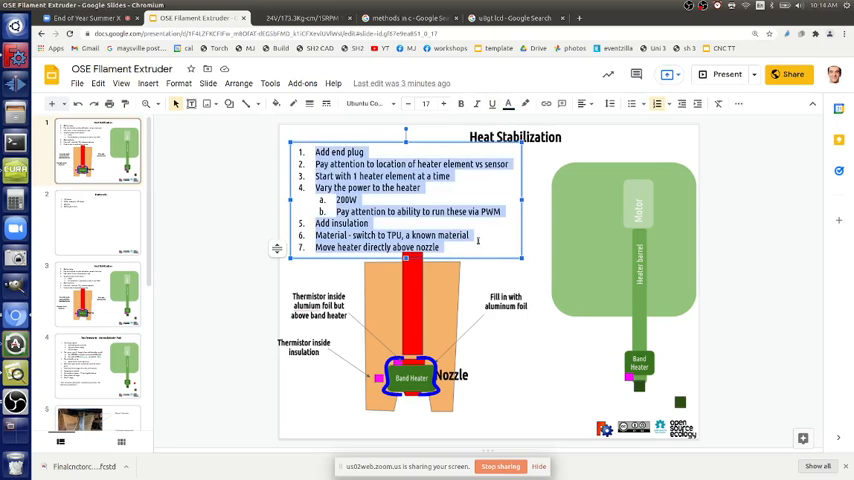
text(3 thermistors an)
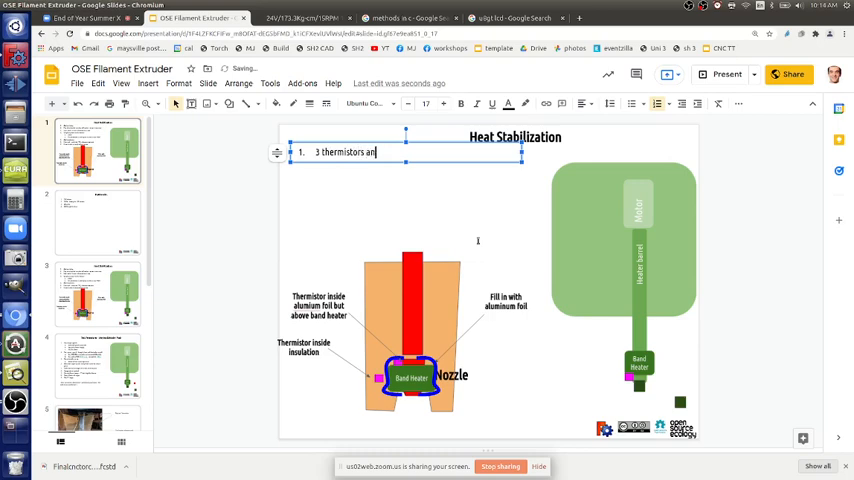
text(d heaters?)
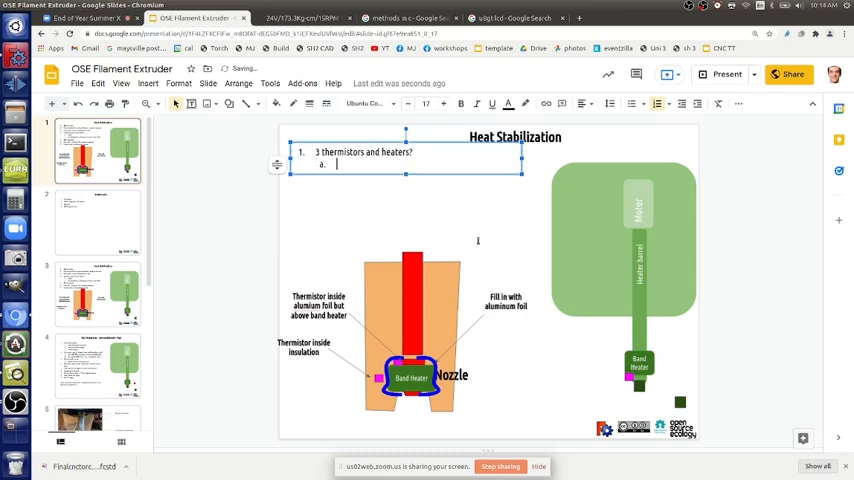
text(Issue - uneven dist)
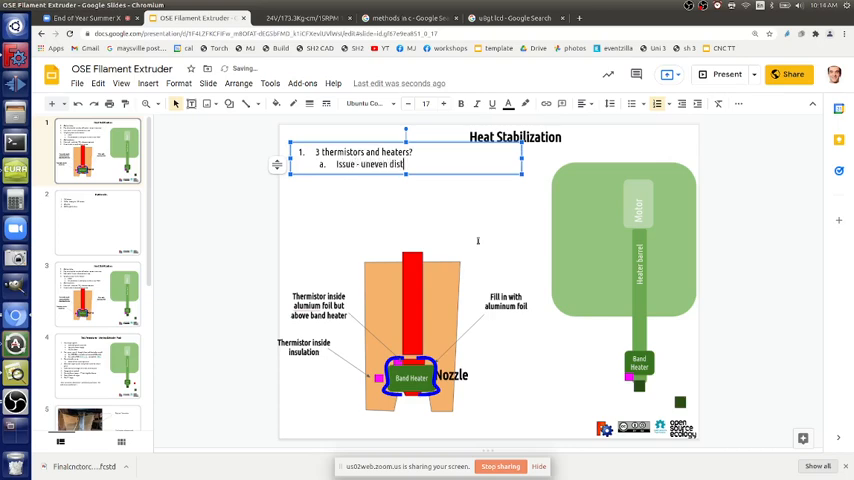
text(ribution of)
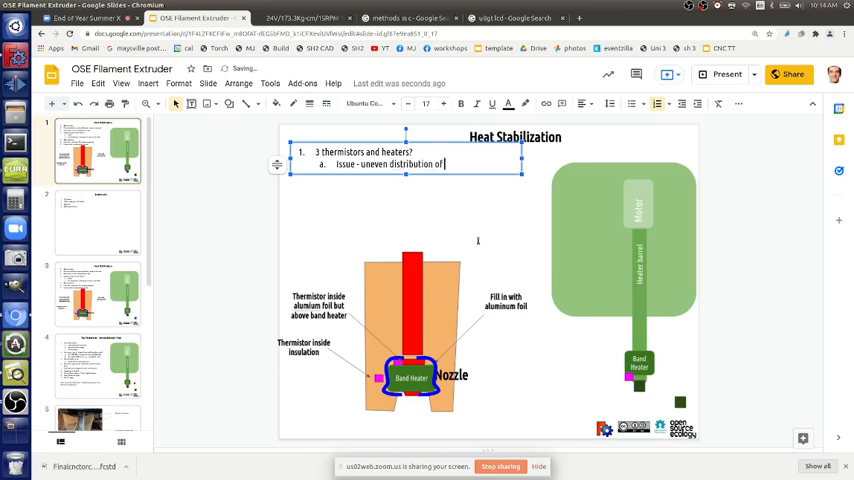
text(temperature)
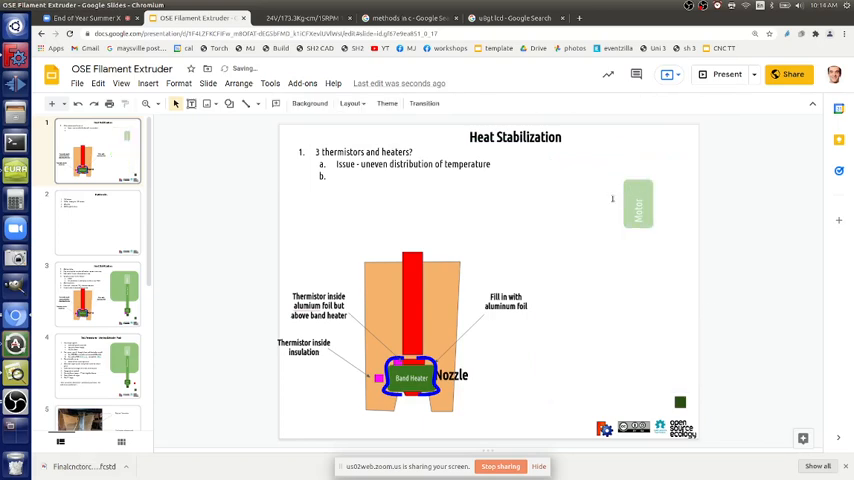
Select the heater drawing and drag band heater copies higher up the heater
click(410, 330)
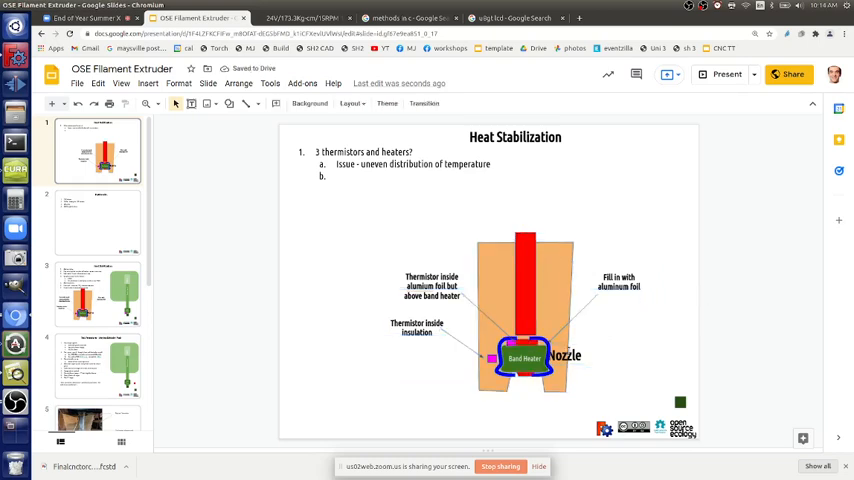
click(525, 358)
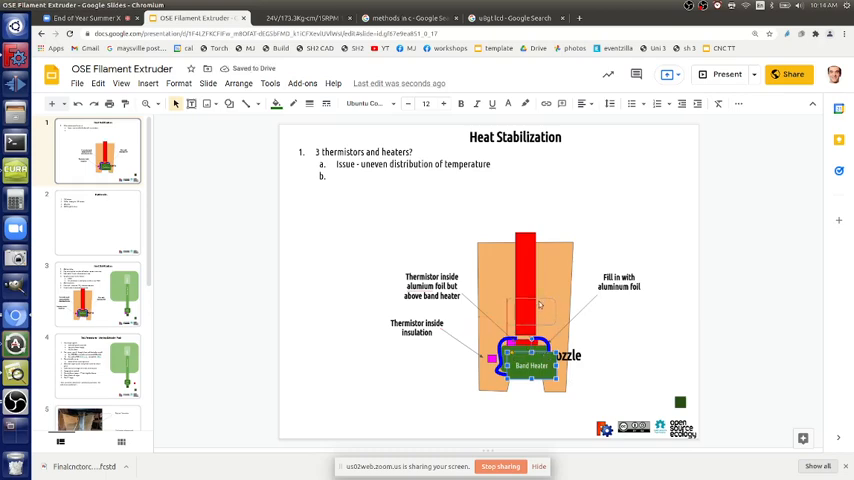
drag(528, 365, 528, 318)
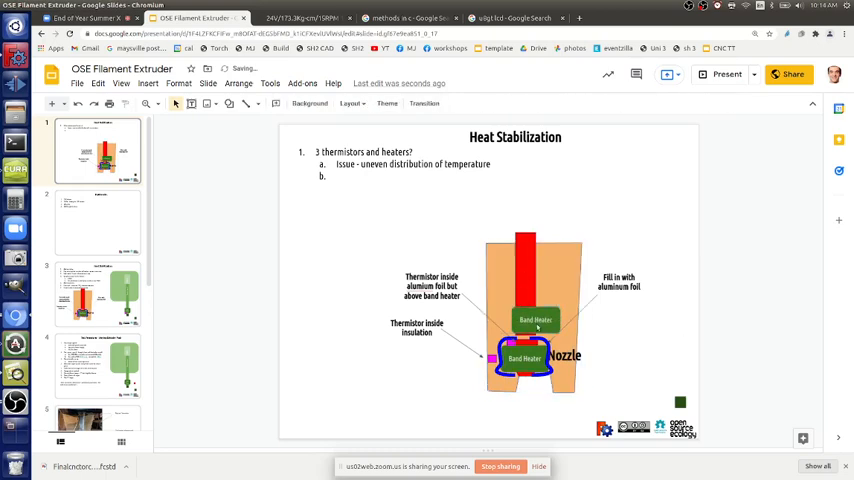
click(532, 319)
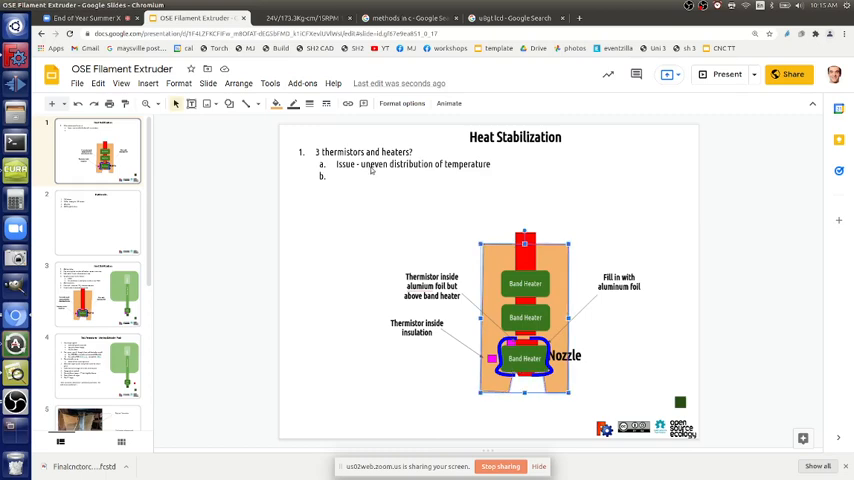
Add 'Use aluminum foil' with sub-point 'Fiberglass insulation tubes - they start to burn'
click(345, 176)
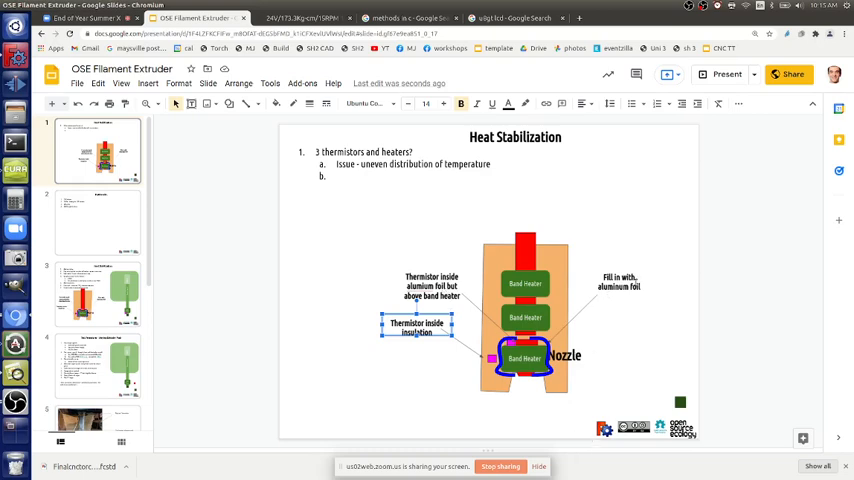
mouse_move(668, 247)
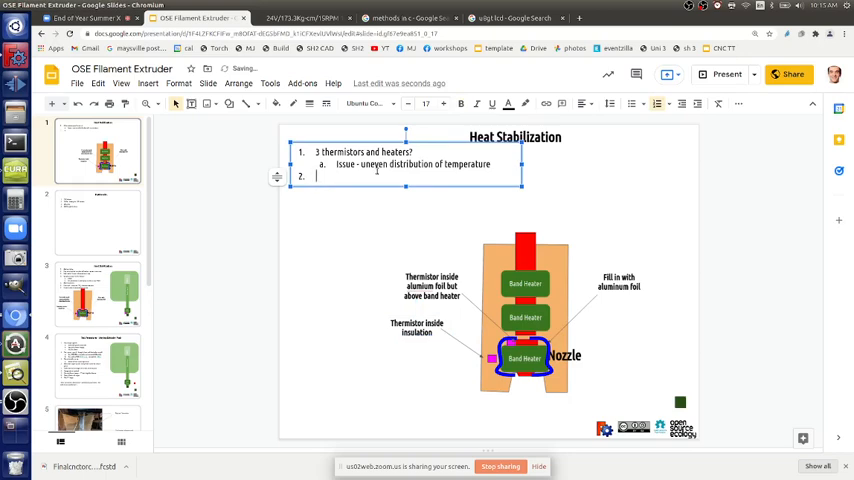
text(Use alim)
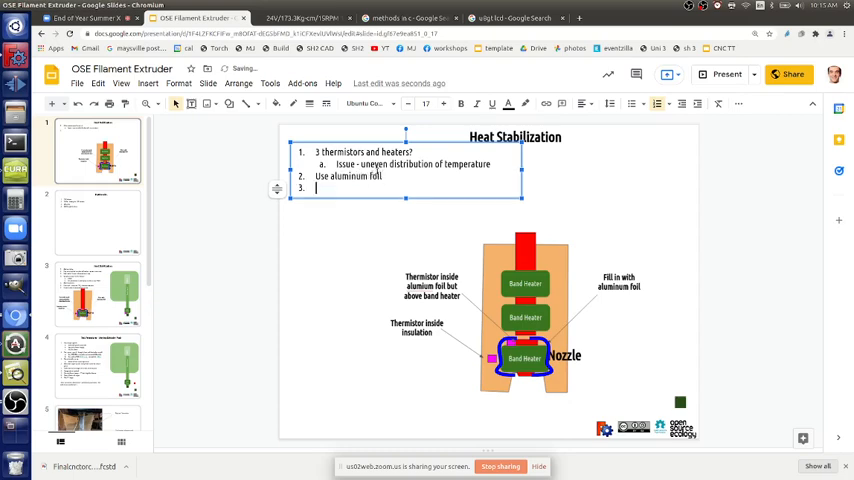
text(Fib er)
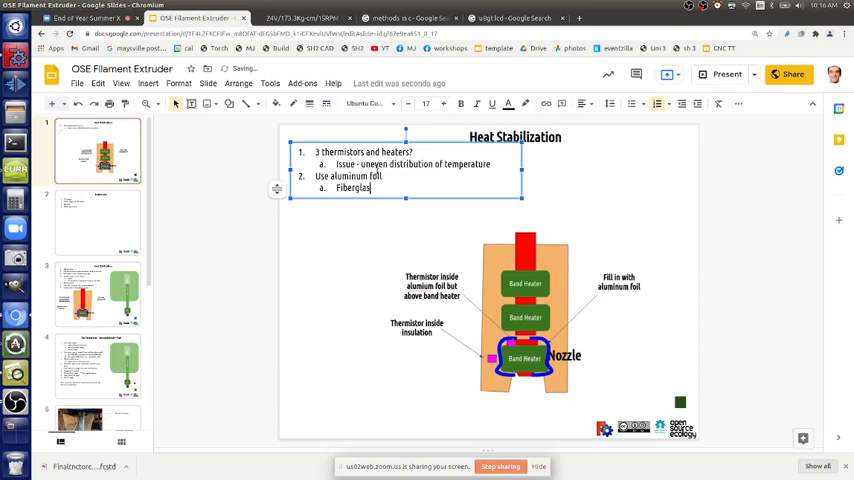
text(inv)
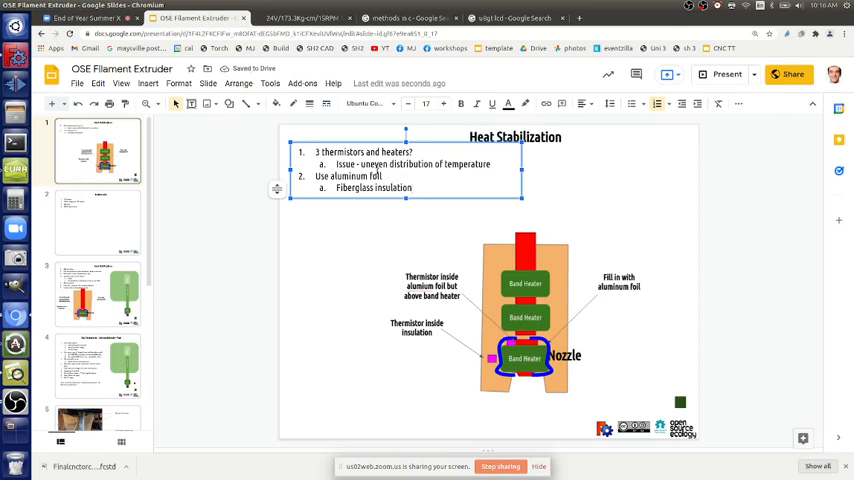
text(tu)
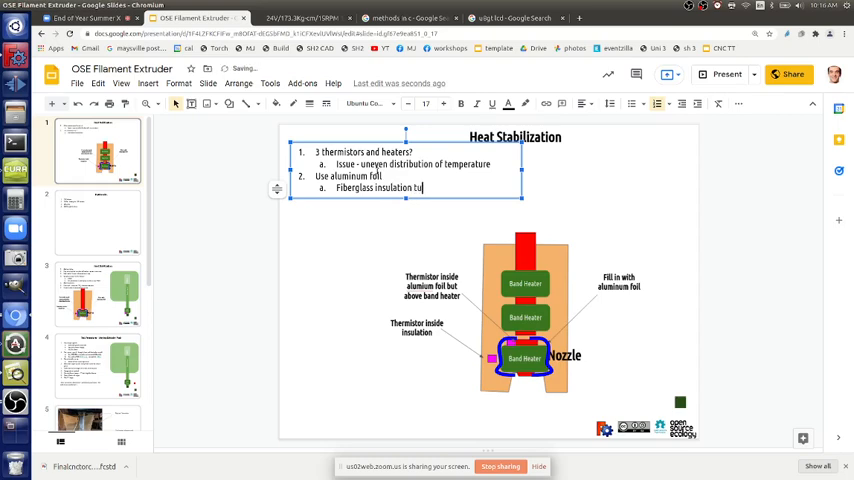
text(tubes - they start to burn)
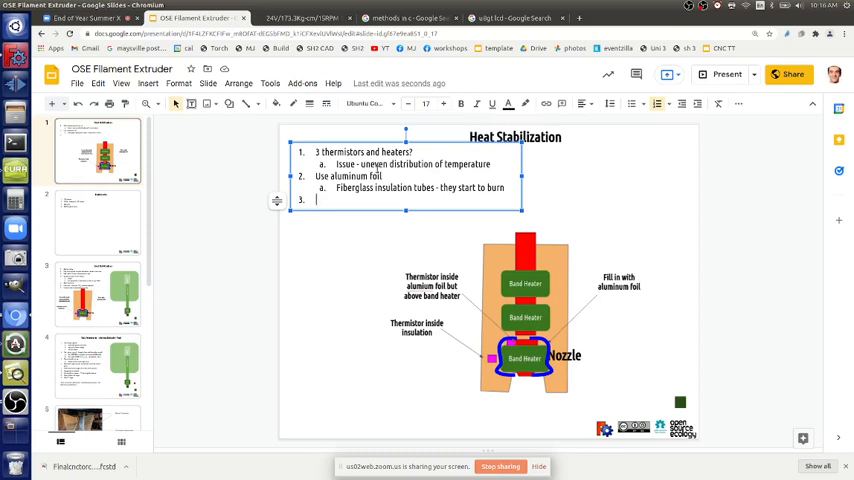
Add a third list item, 'Use rock wool'
text(Use)
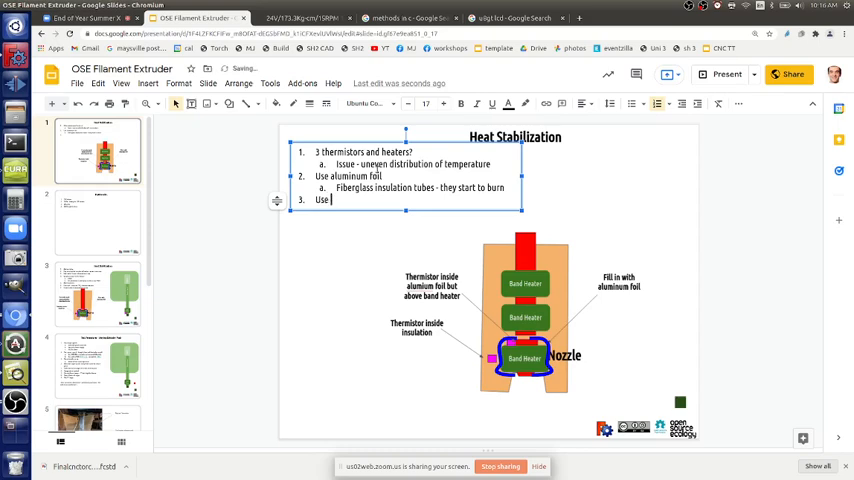
text(rock wool)
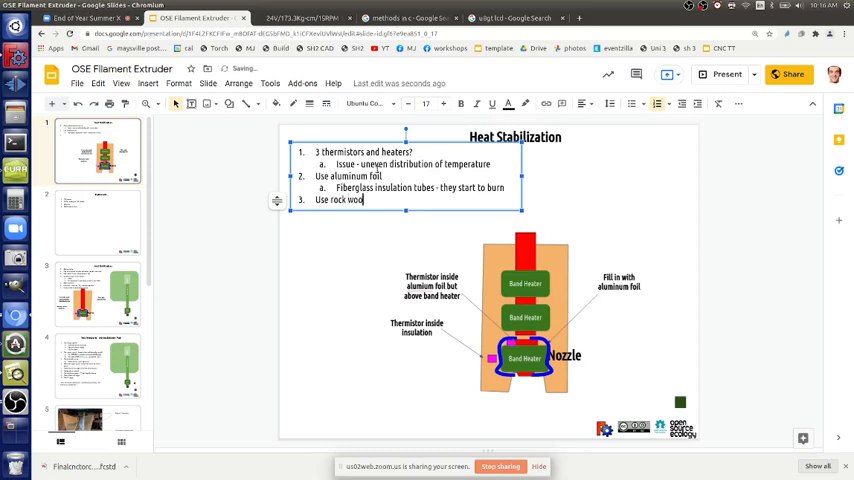
text(l)
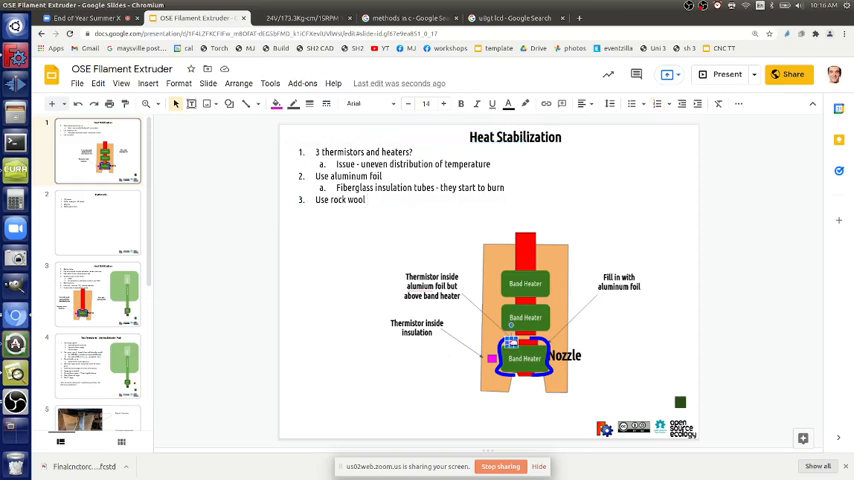
Leave the slide via the Phidgets gear motor tab and open the Filament Maker 2021 album
click(416, 327)
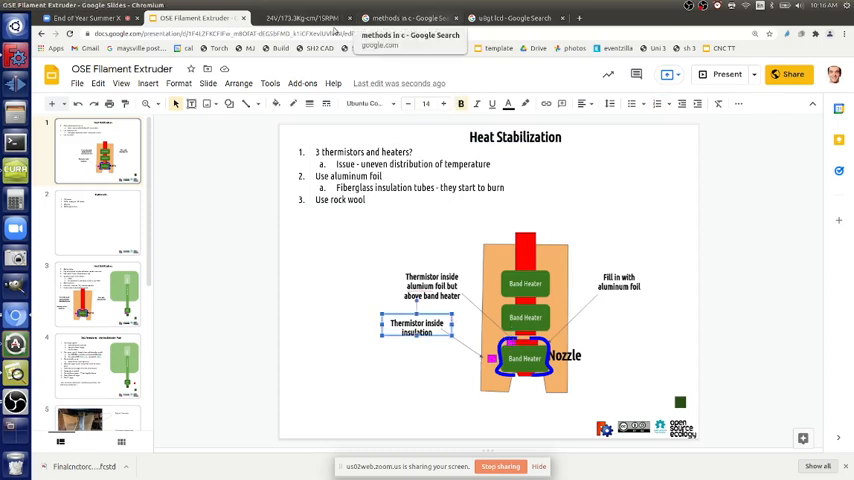
click(300, 18)
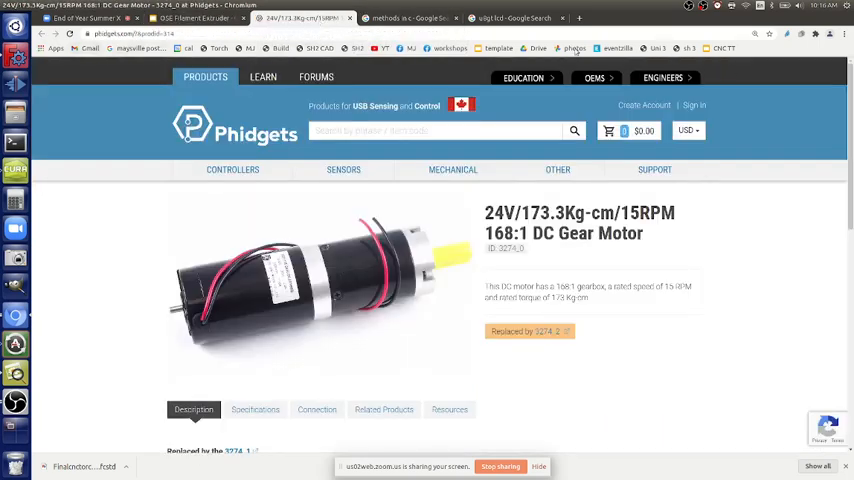
click(300, 18)
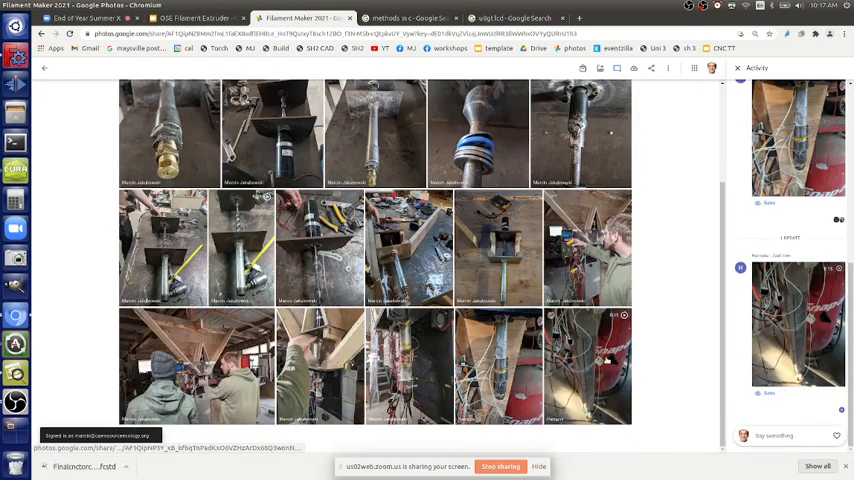
Open the extruder wiring video and play it to the LCD showing 232°C and 246°C
click(587, 365)
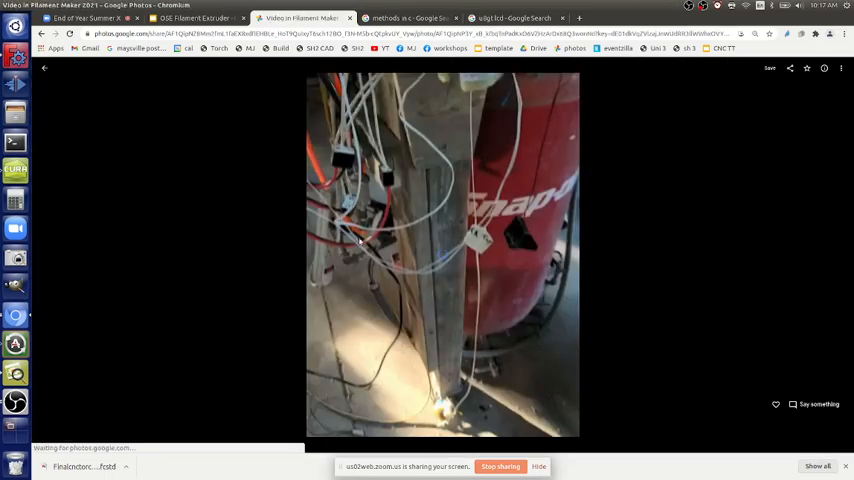
click(441, 255)
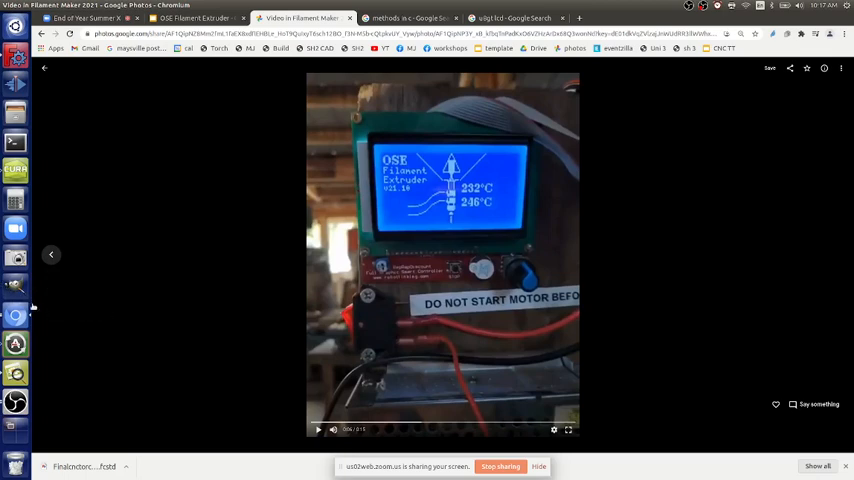
mouse_move(16, 315)
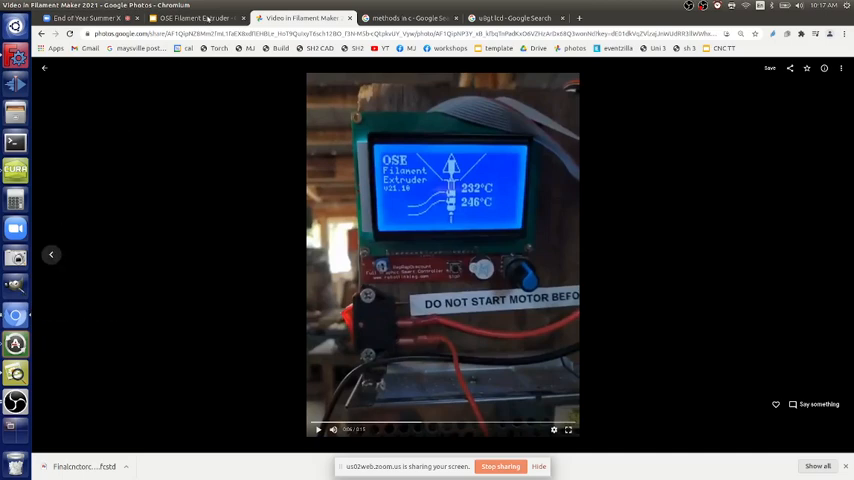
click(195, 18)
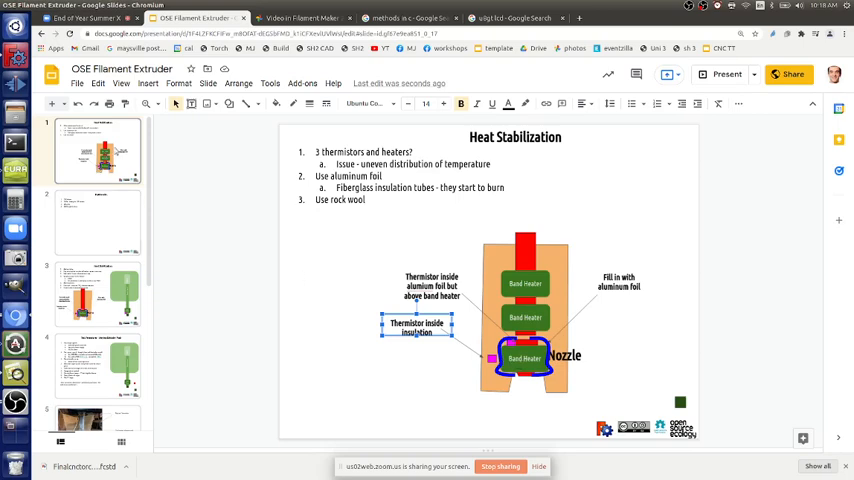
mouse_move(156, 131)
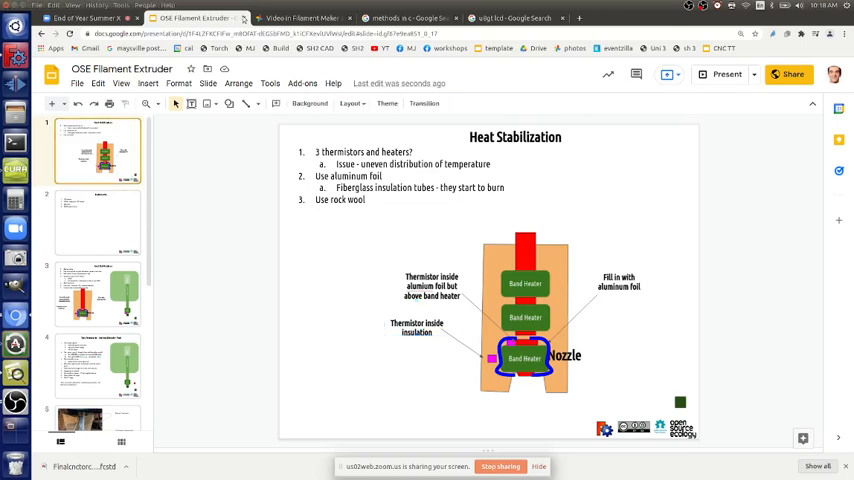
click(300, 18)
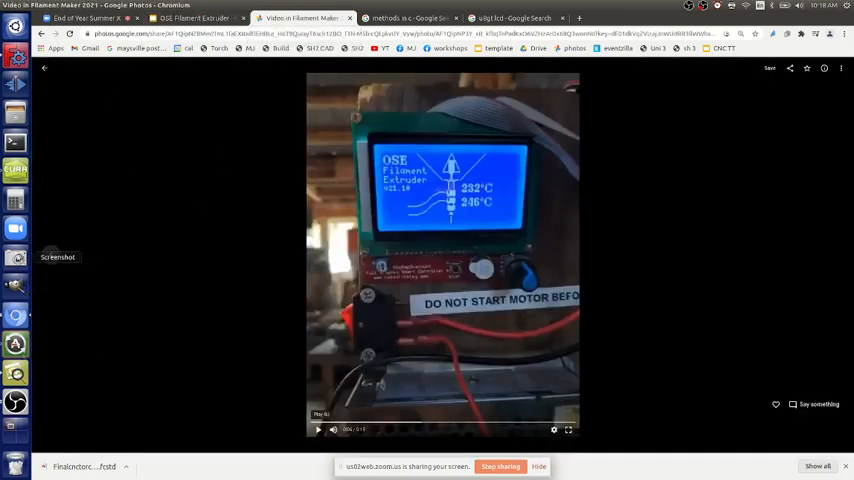
Capture the paused extruder LCD video frame with the Screenshot utility, bringing up its save dialog
click(15, 257)
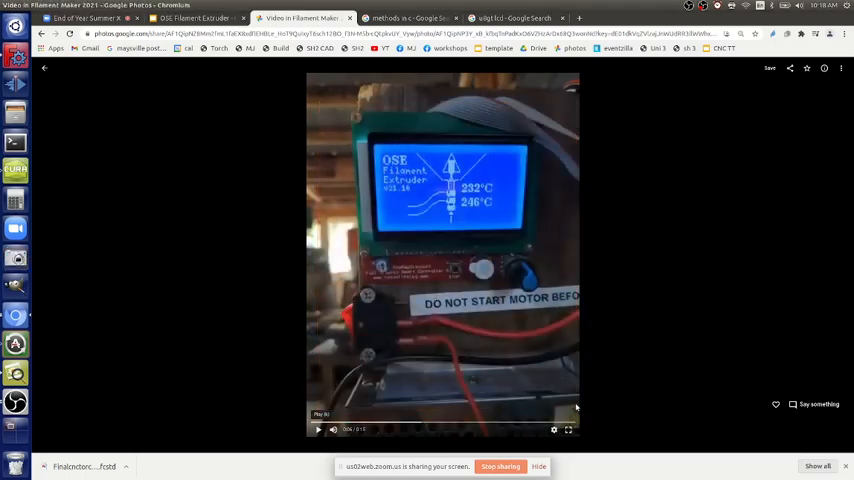
key(Print)
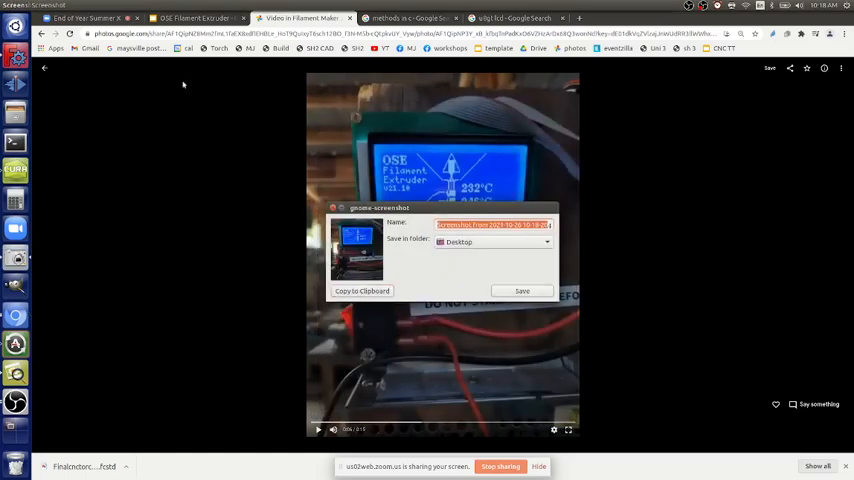